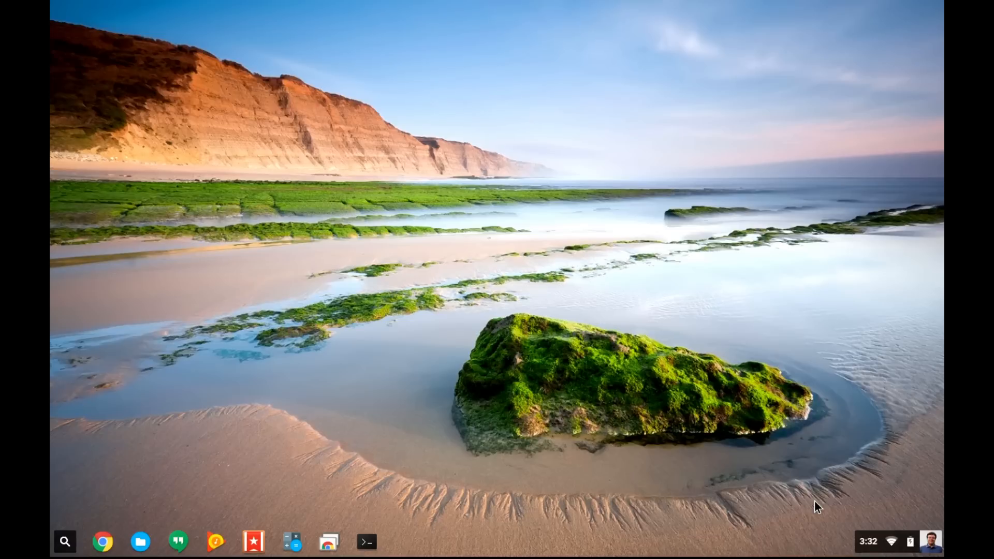
# - Bring up the About Chrome OS panel from the status tray Settings
pyautogui.click(893, 543)
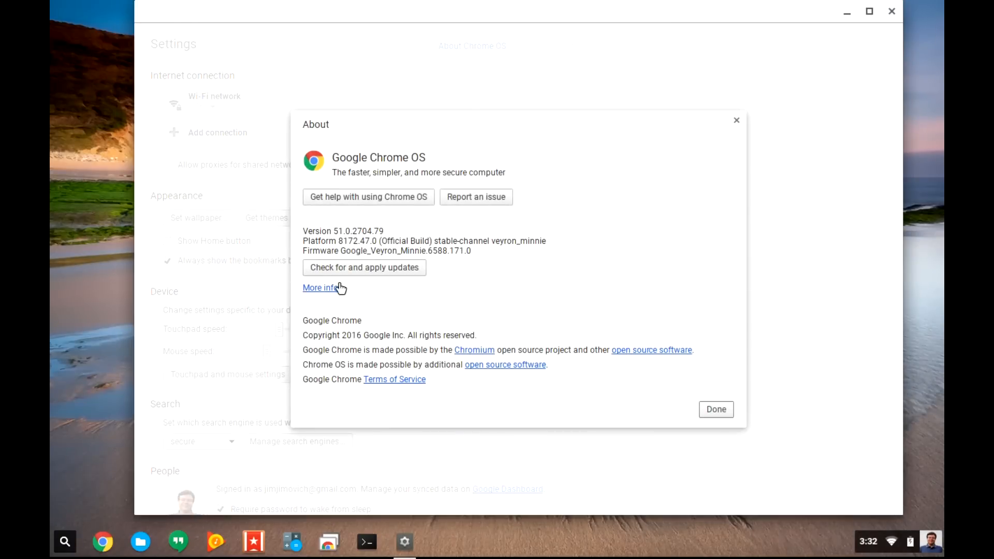
# - Switch the release channel to Developer - unstable and restart the Chromebook to apply it
pyautogui.click(319, 288)
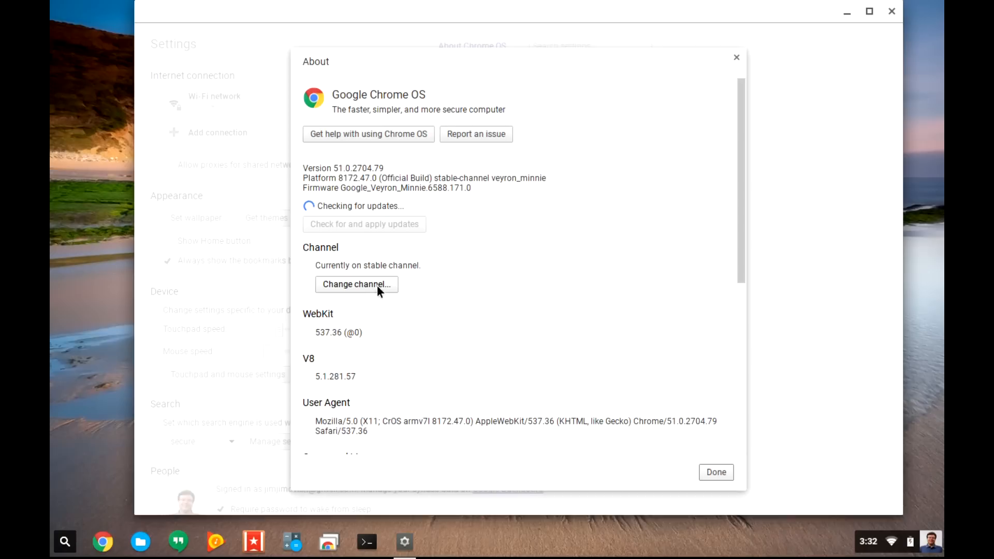
pyautogui.click(357, 284)
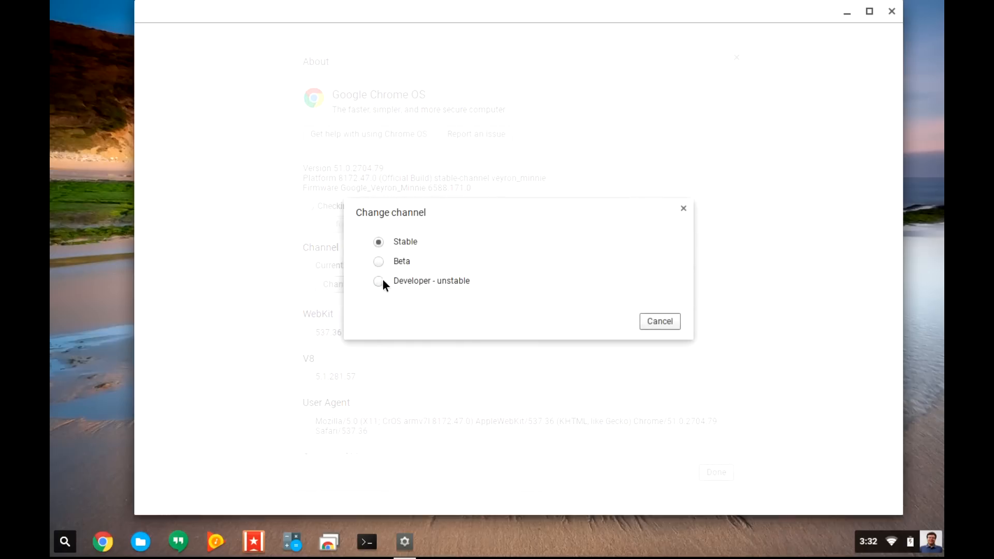
pyautogui.click(379, 281)
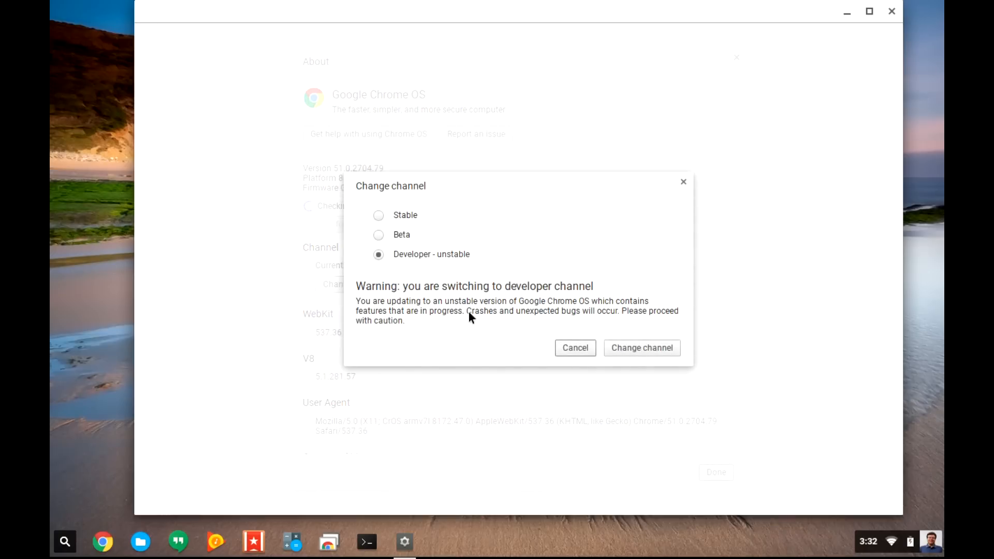
pyautogui.click(642, 348)
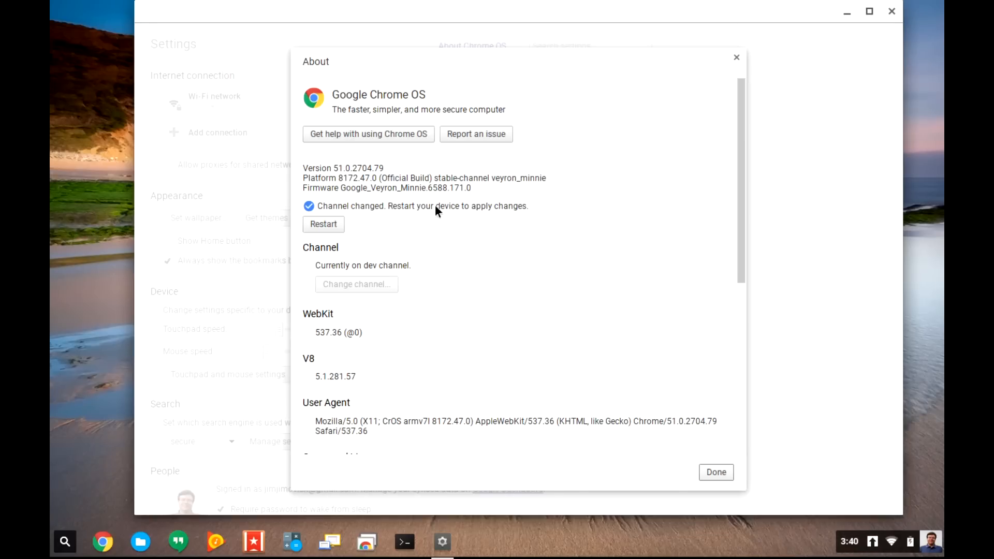
pyautogui.moveTo(327, 232)
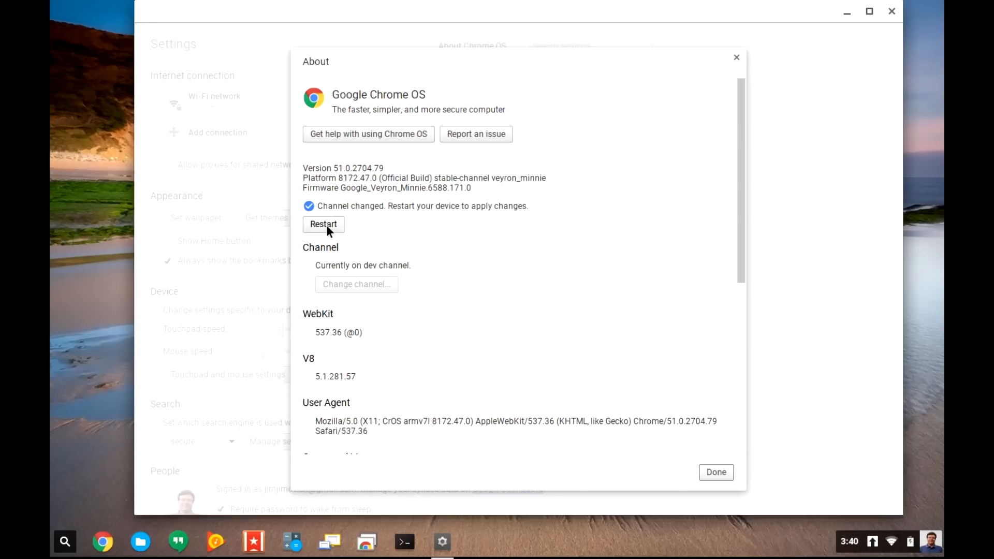
pyautogui.click(323, 224)
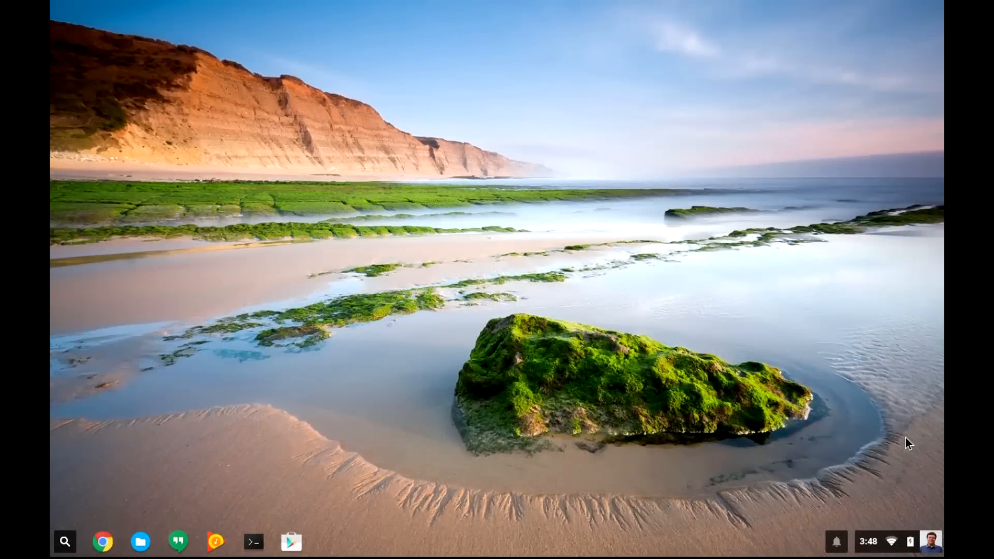
pyautogui.moveTo(889, 549)
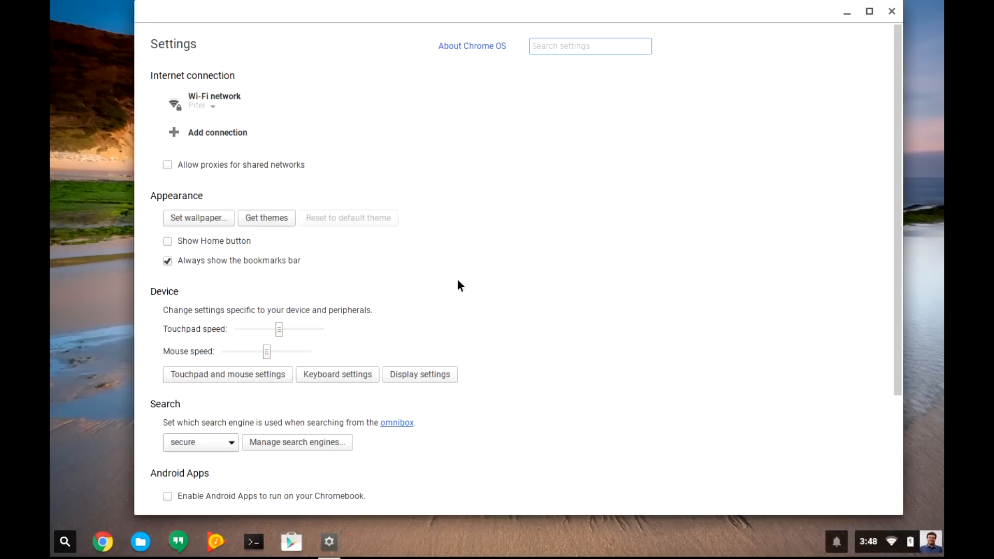
# - Enable Android Apps in Settings and agree to the Google Play store Terms of Service
pyautogui.scroll(-3)
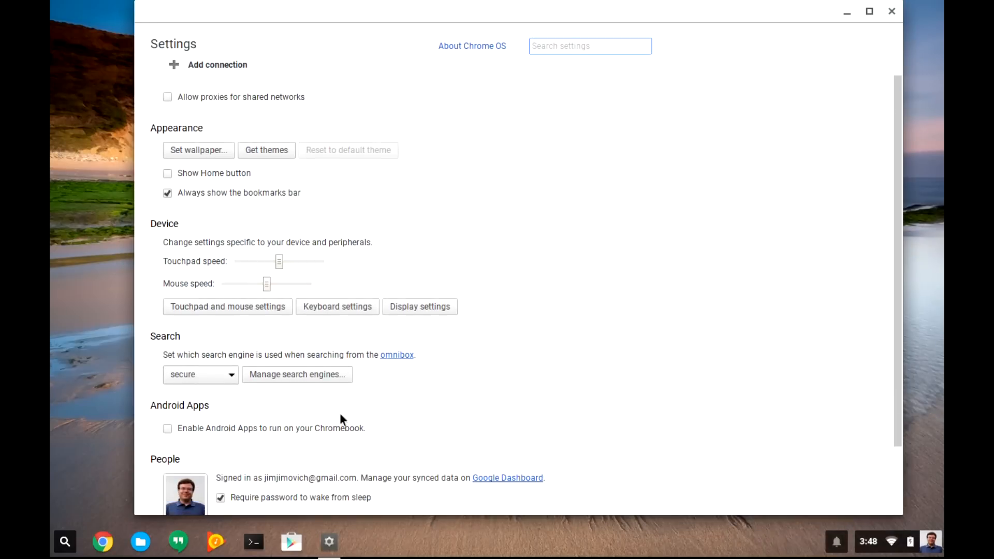
pyautogui.click(168, 429)
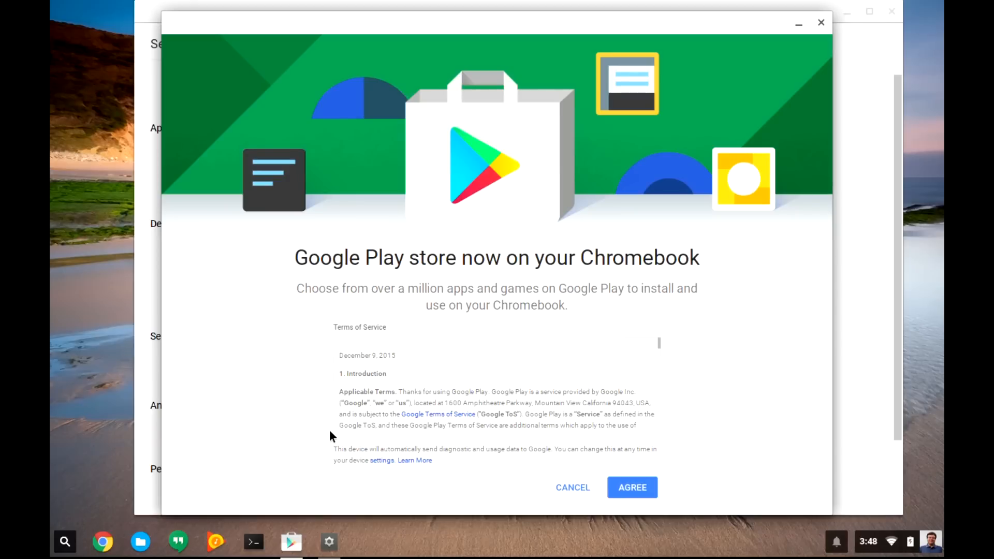
pyautogui.scroll(-3)
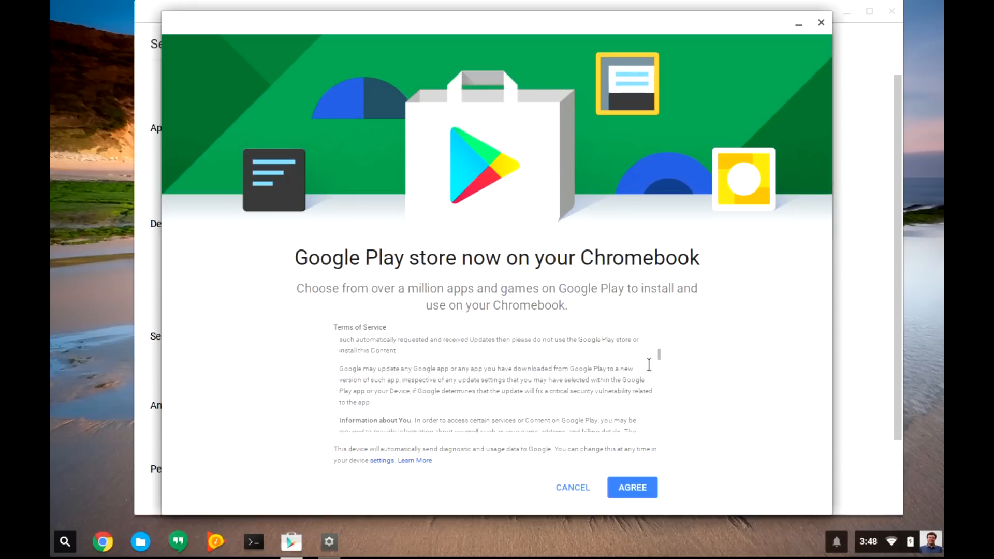
pyautogui.scroll(-3)
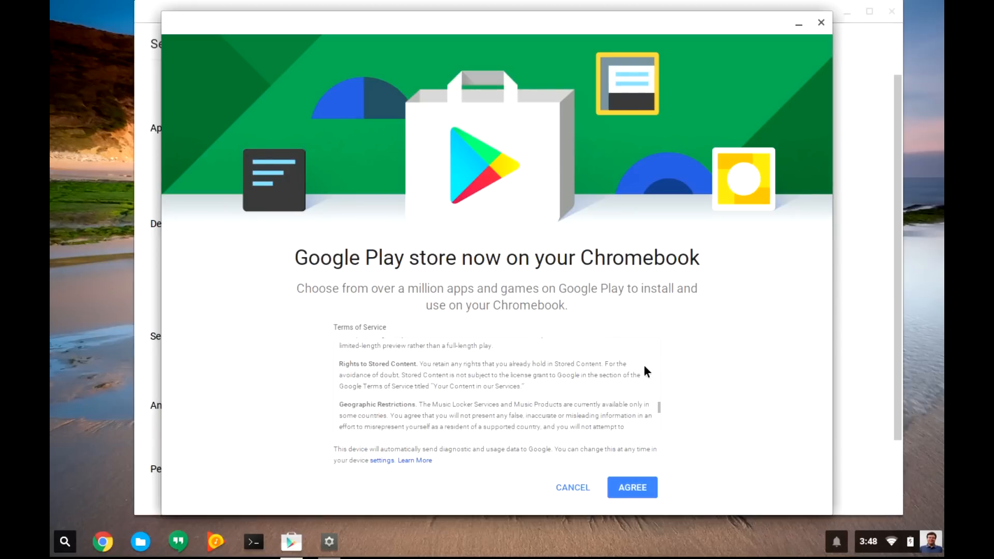
pyautogui.scroll(-3)
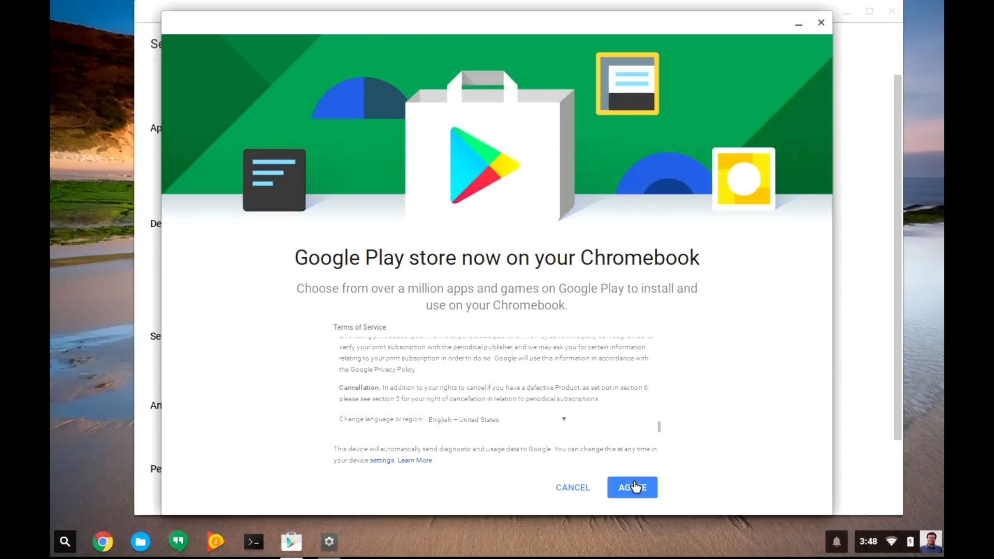
pyautogui.click(632, 487)
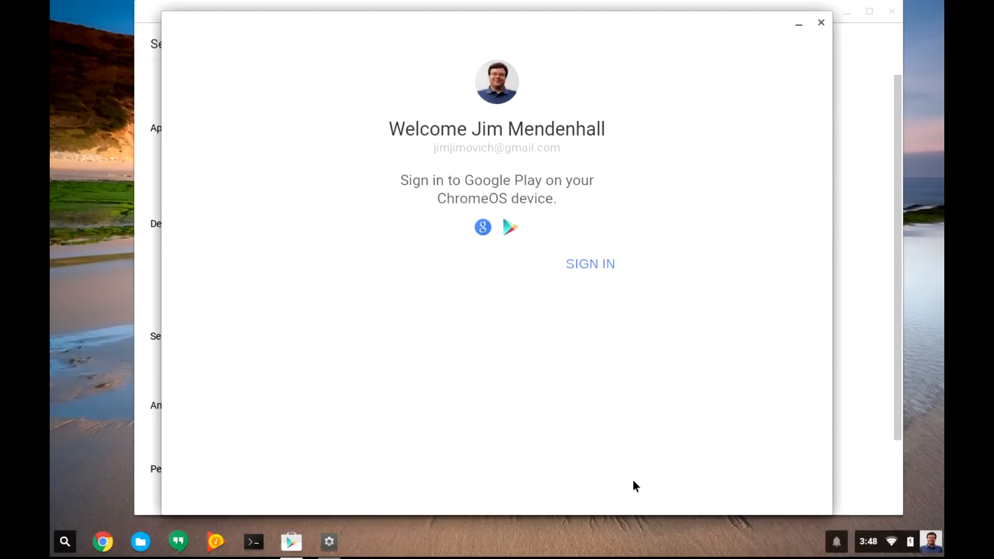
pyautogui.moveTo(613, 389)
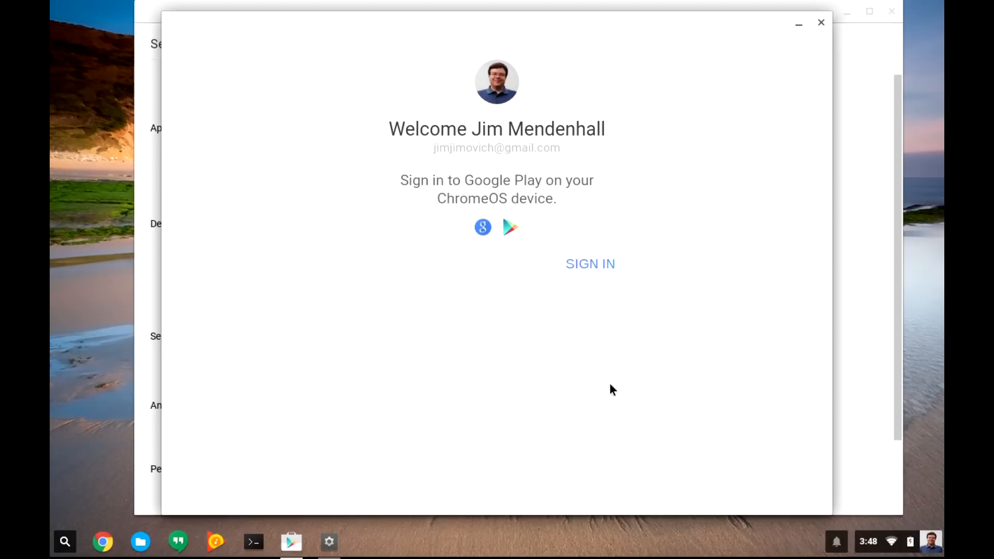
# - Sign in to Google Play, opt in to news and offers, and accept its terms
pyautogui.click(590, 264)
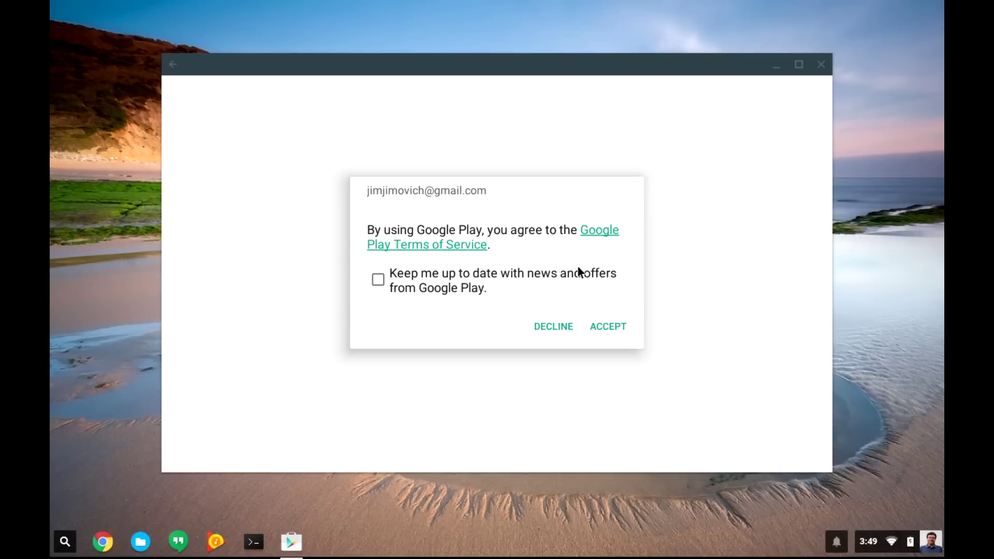
pyautogui.click(378, 280)
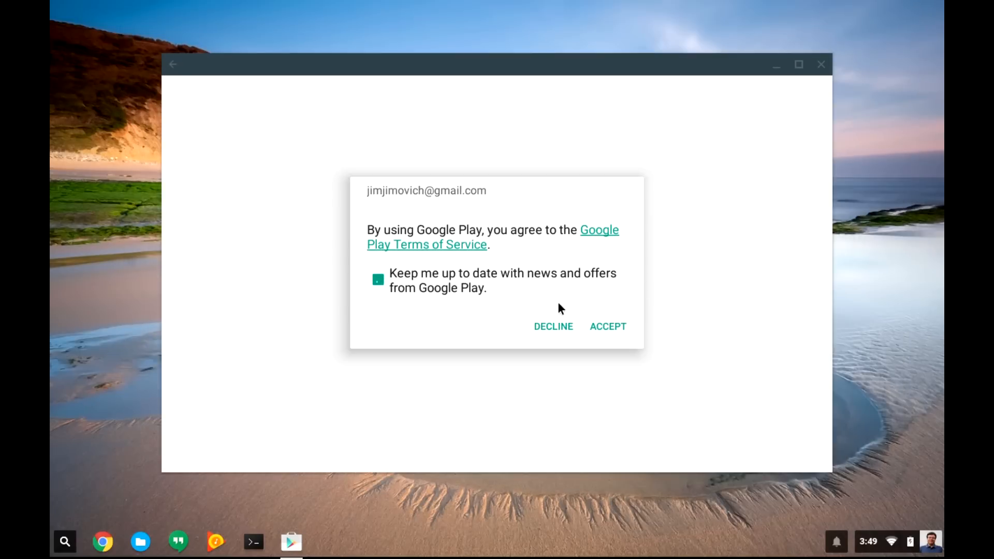
pyautogui.click(608, 326)
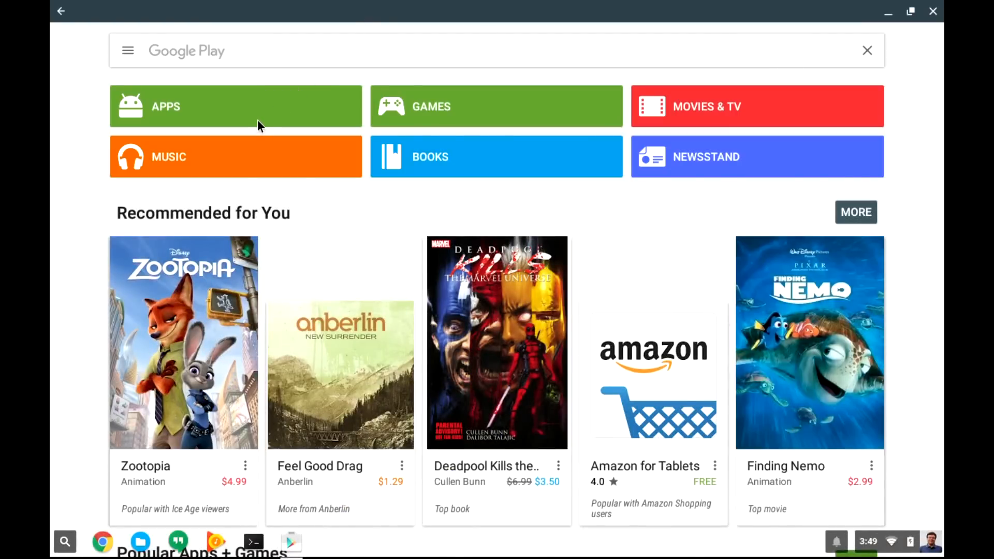
# - Search the Play Store apps for 'skype' and install Skype from its listing
pyautogui.click(235, 105)
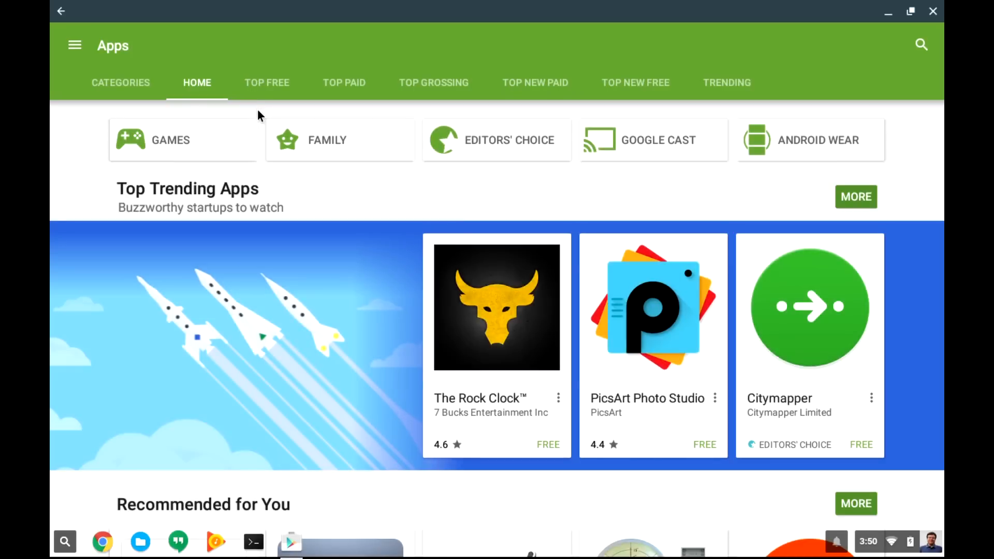
pyautogui.scroll(-3)
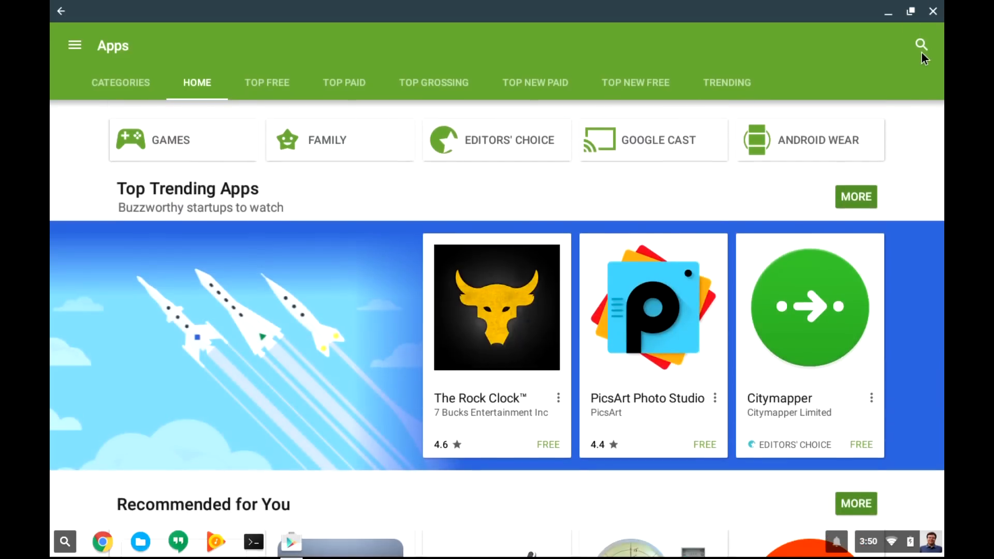
pyautogui.write('skype')
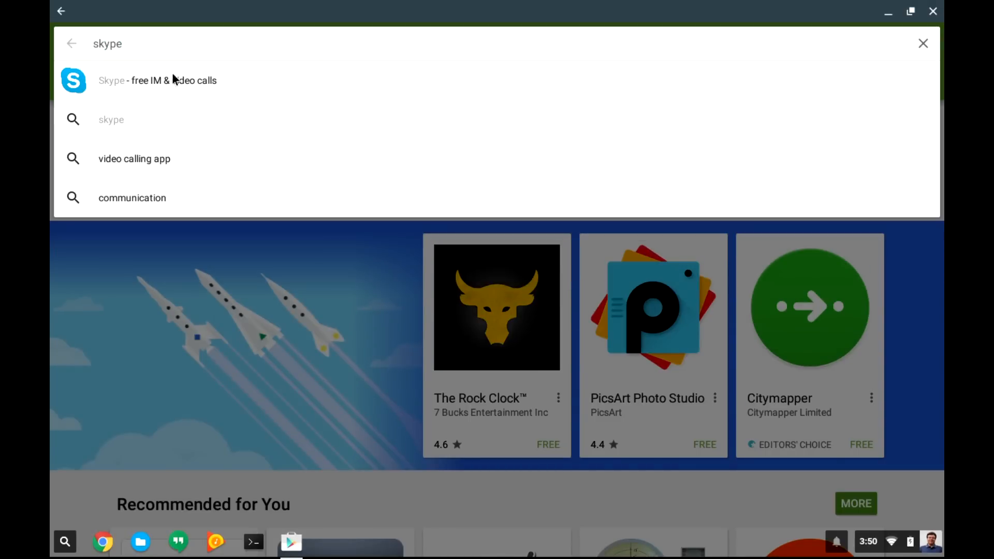
pyautogui.click(157, 80)
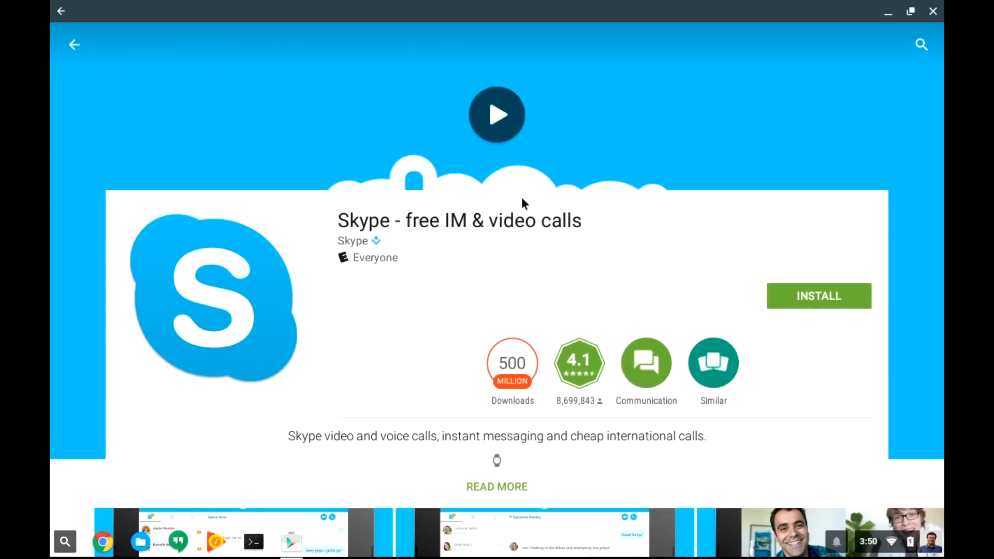
pyautogui.click(818, 296)
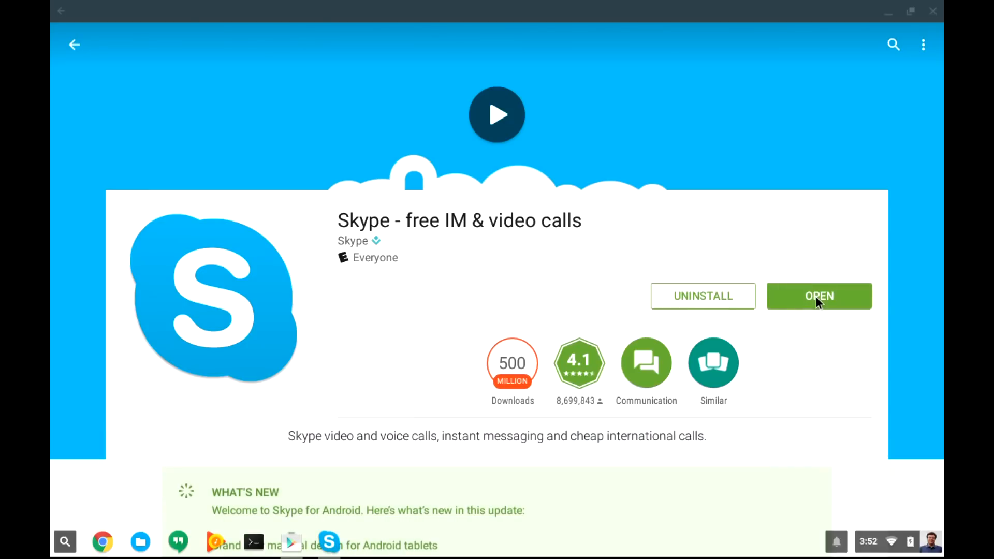
# - Launch the newly installed Skype and sign in
pyautogui.click(819, 296)
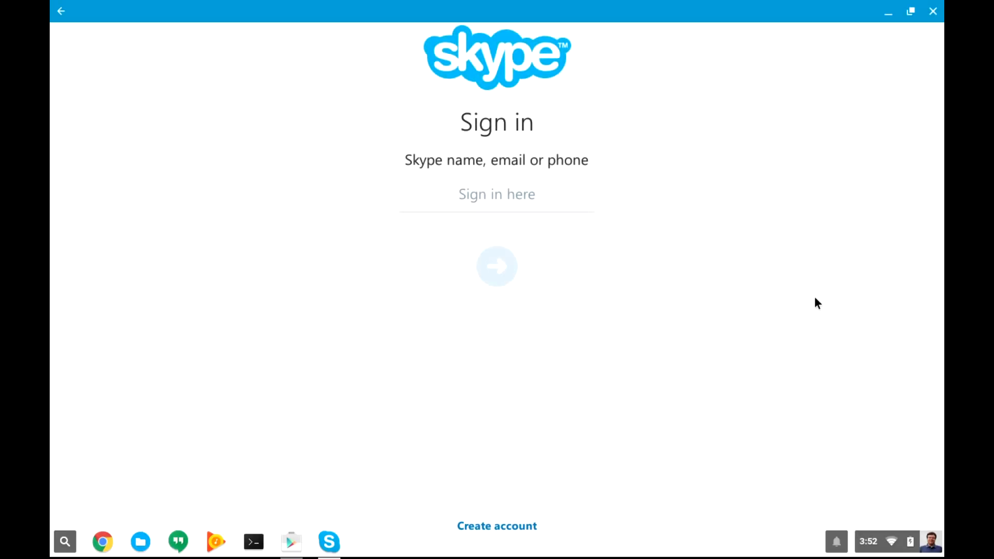
pyautogui.click(497, 265)
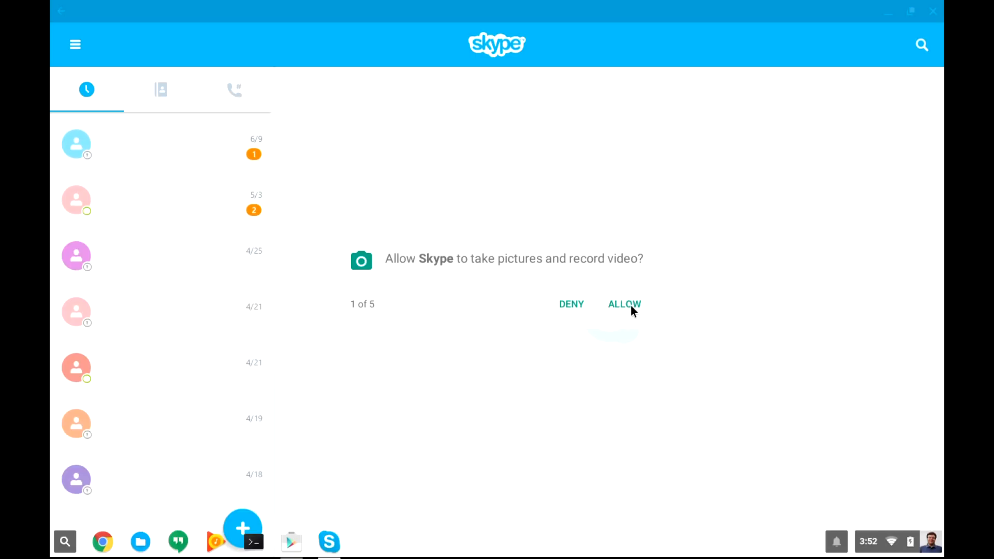
# - Allow Skype's camera, microphone, phone calls, files and remaining permission prompts
pyautogui.click(626, 304)
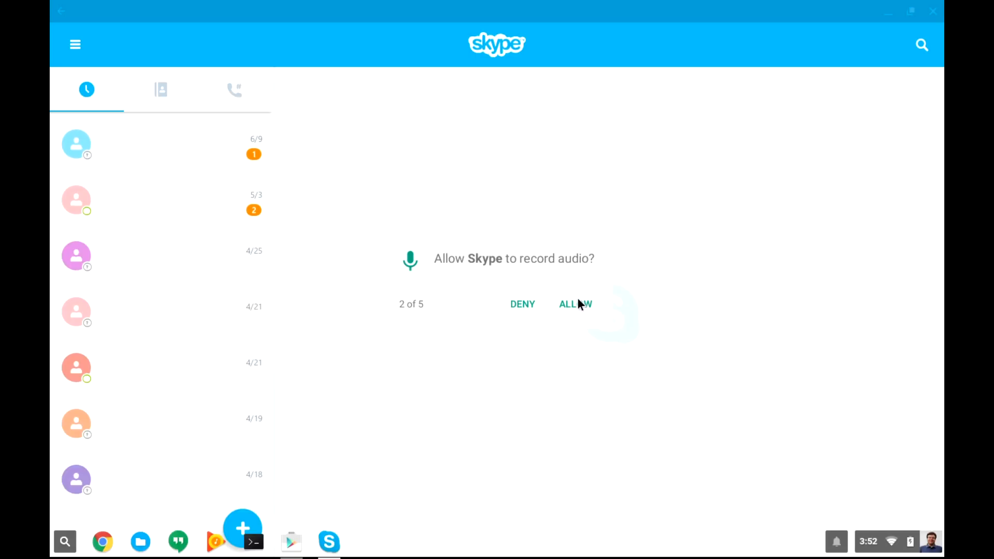
pyautogui.click(576, 305)
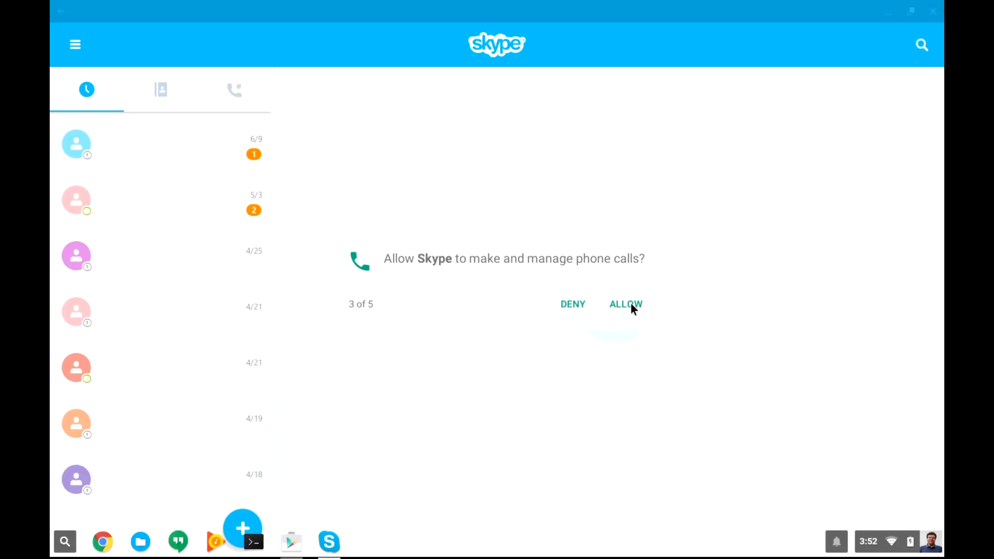
pyautogui.click(626, 304)
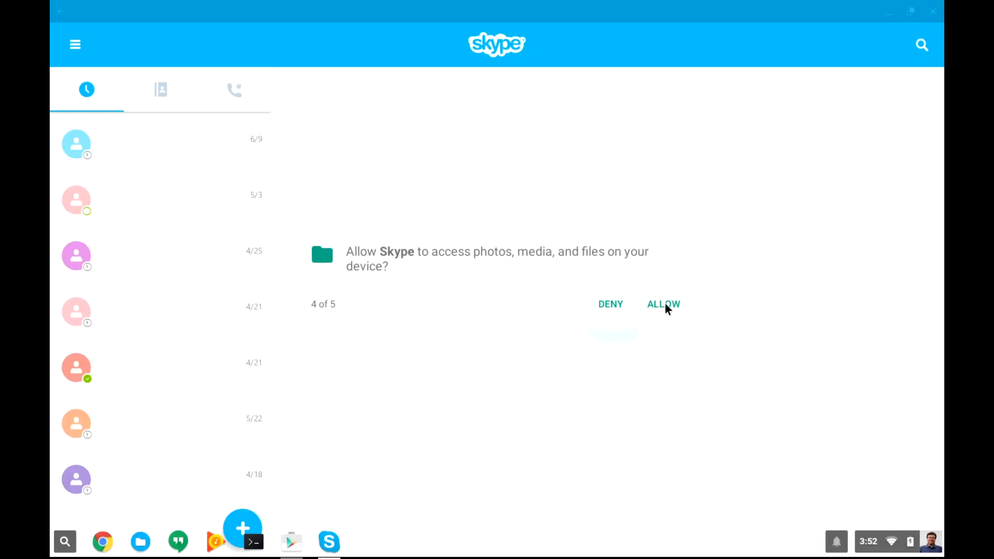
pyautogui.click(664, 305)
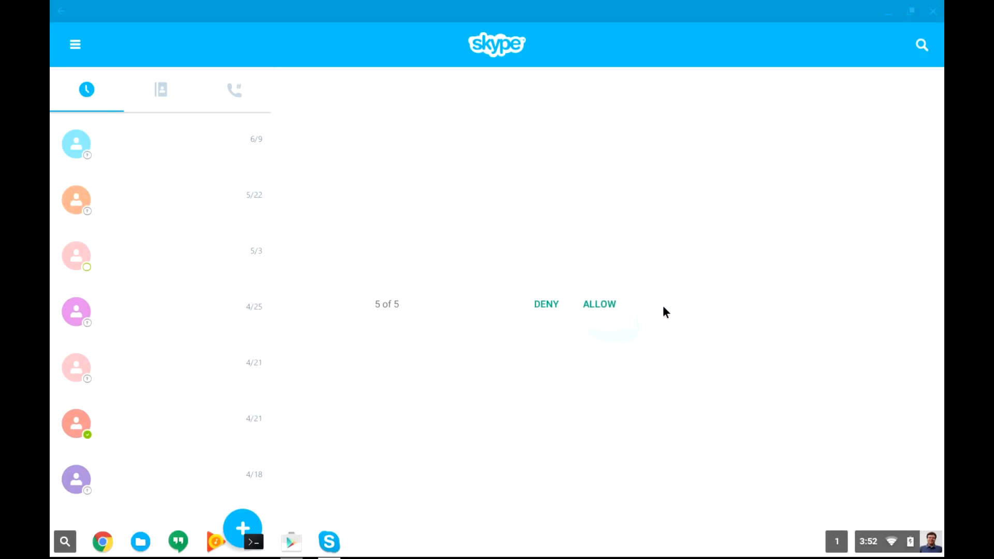
pyautogui.click(598, 305)
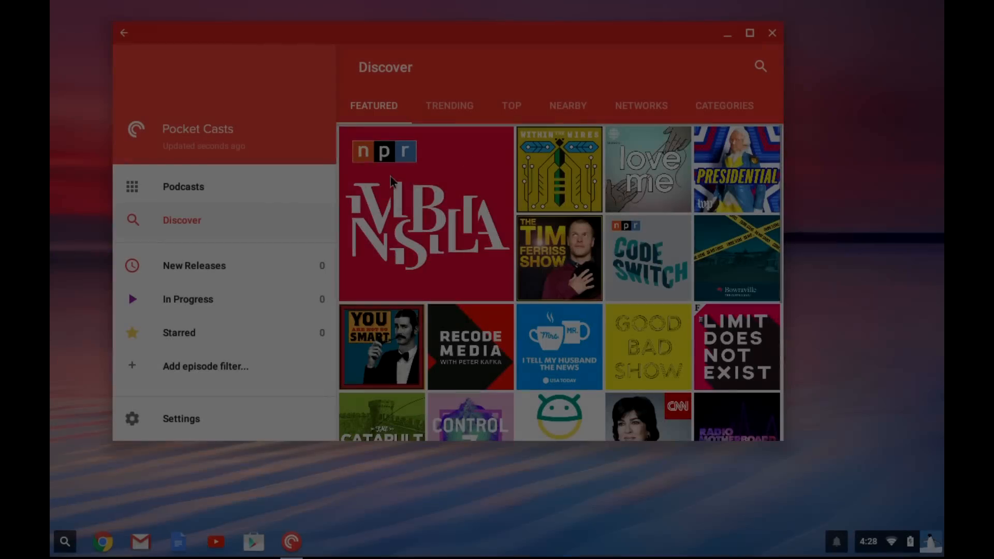
# - Search Pocket Casts for 'linux' and subscribe to The Linux Action Show! HD
pyautogui.click(760, 66)
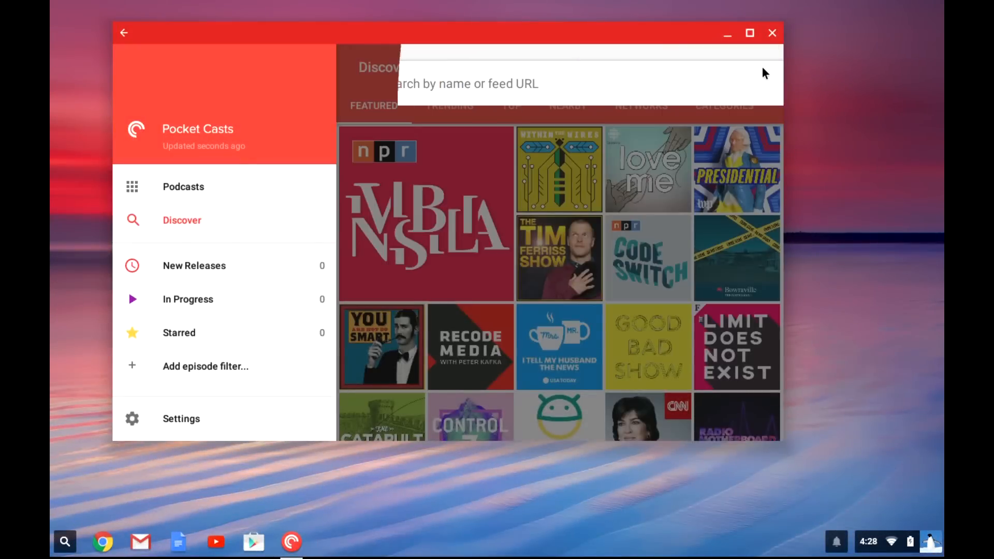
pyautogui.write('linux action show')
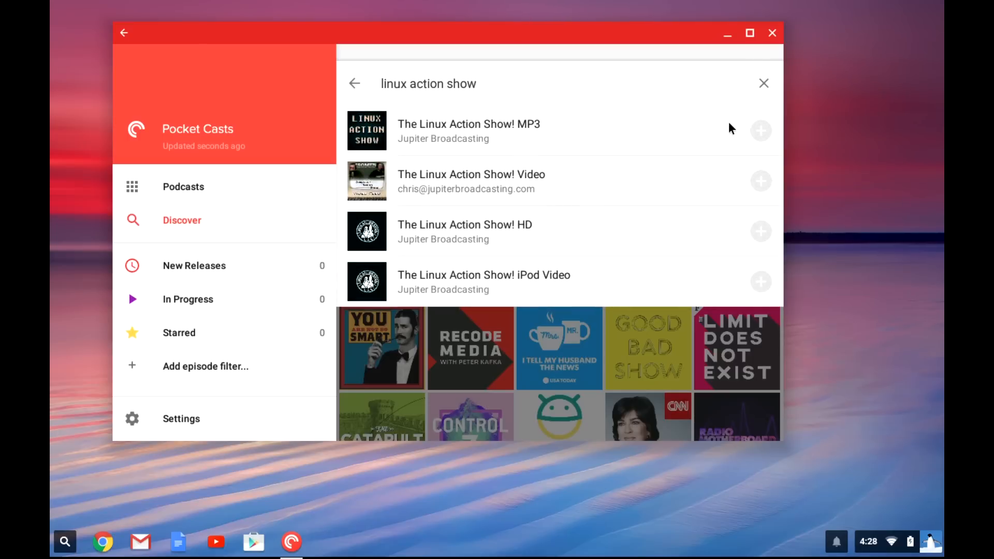
pyautogui.moveTo(735, 192)
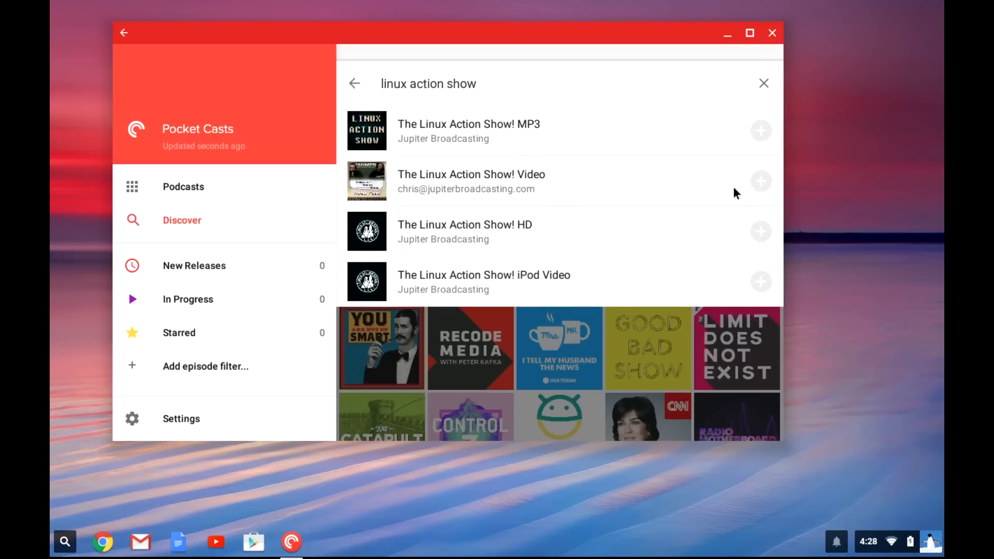
pyautogui.click(761, 232)
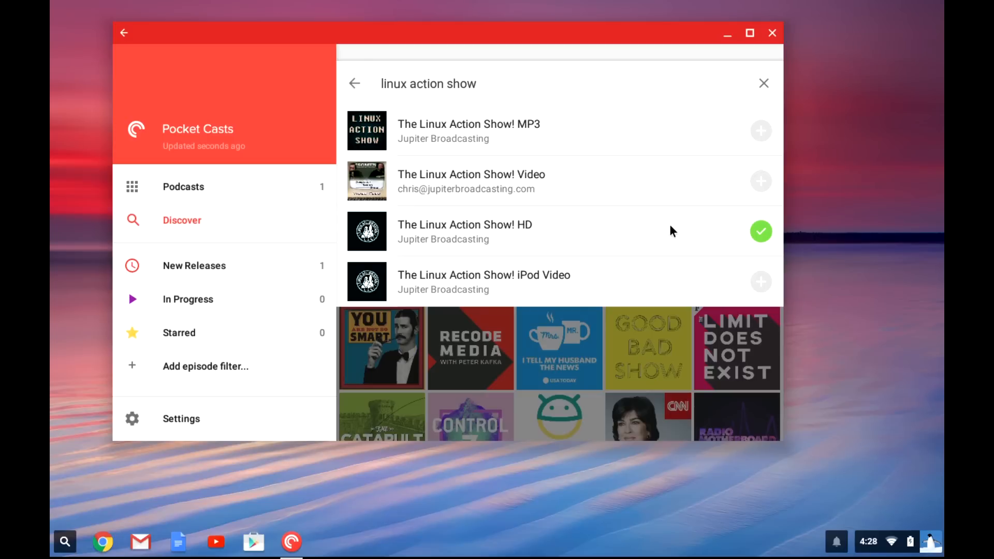
# - Download the newest episode from New Releases and start playing it
pyautogui.click(195, 265)
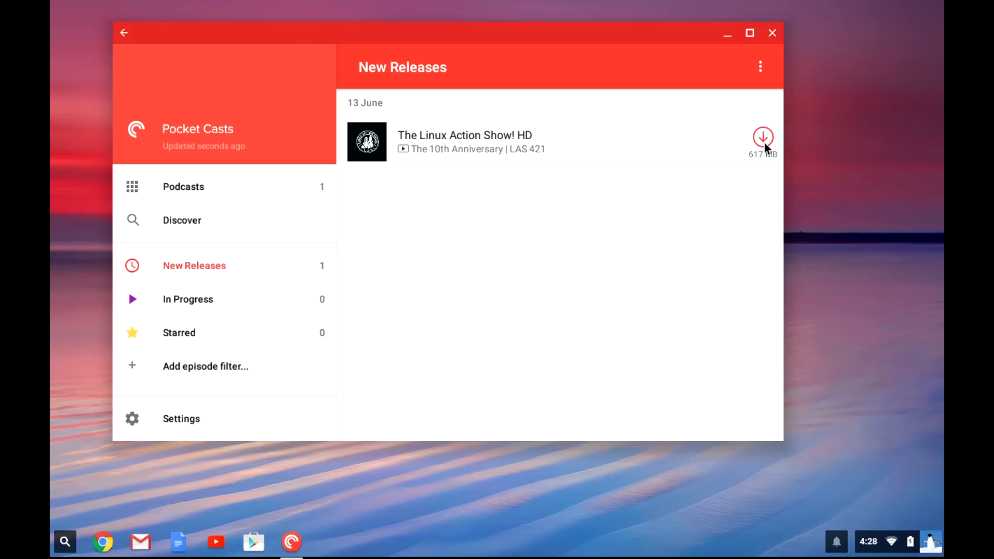
pyautogui.click(762, 137)
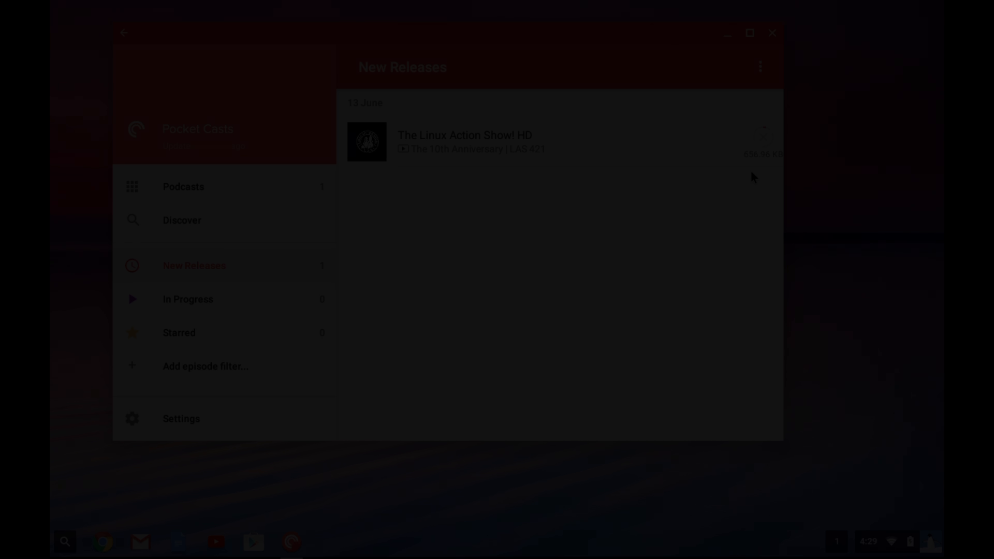
pyautogui.click(464, 142)
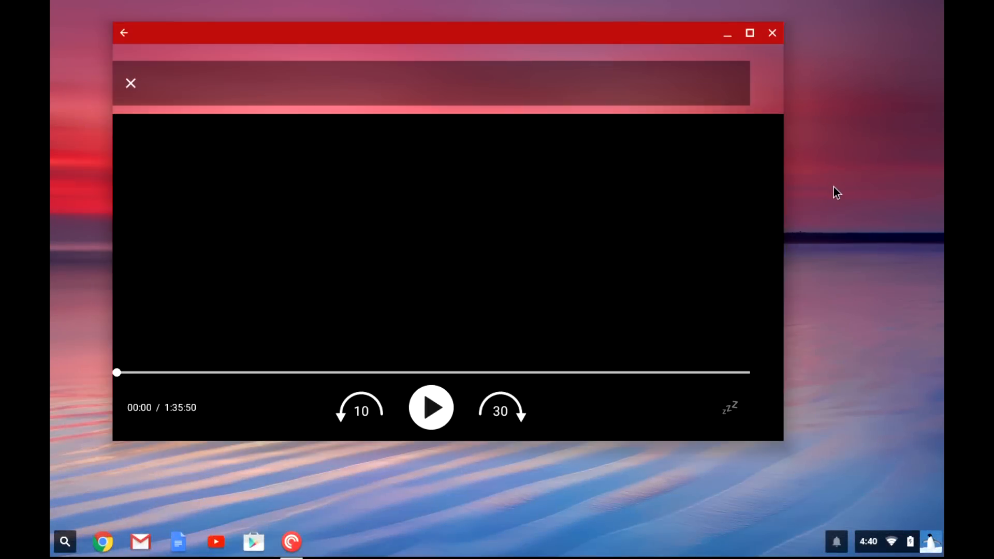
pyautogui.click(431, 407)
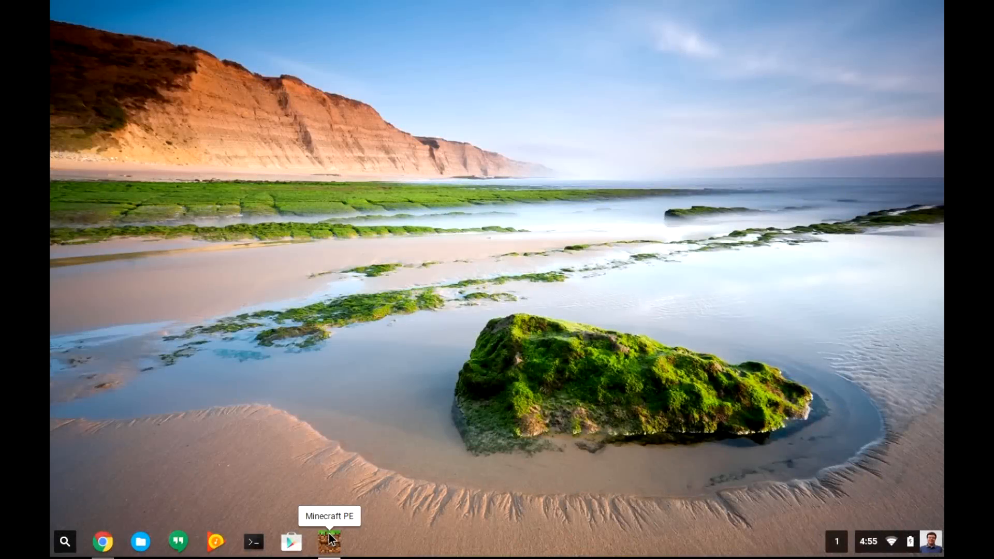
# - Launch Minecraft PE from the shelf and skip the Xbox Live sign-in to reach the main menu
pyautogui.click(329, 544)
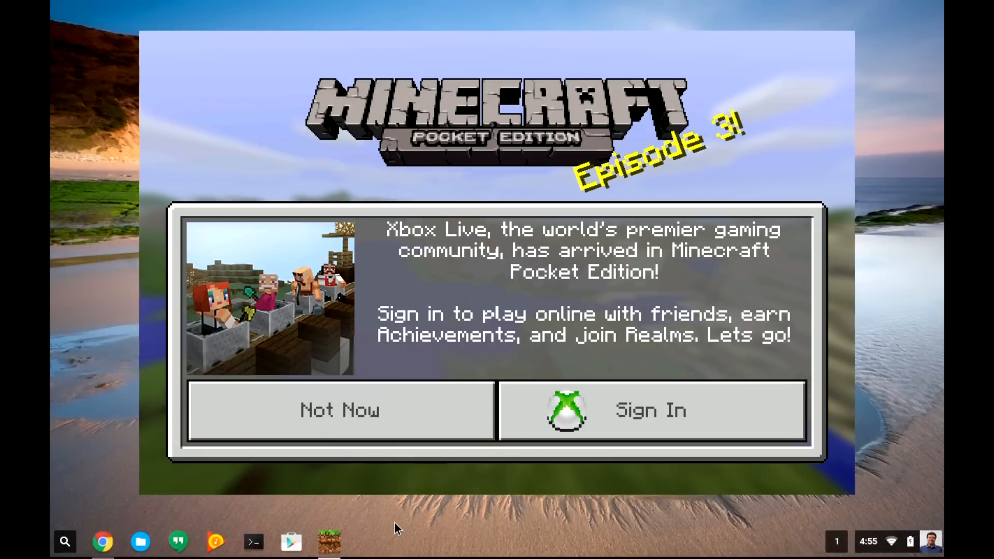
pyautogui.moveTo(419, 524)
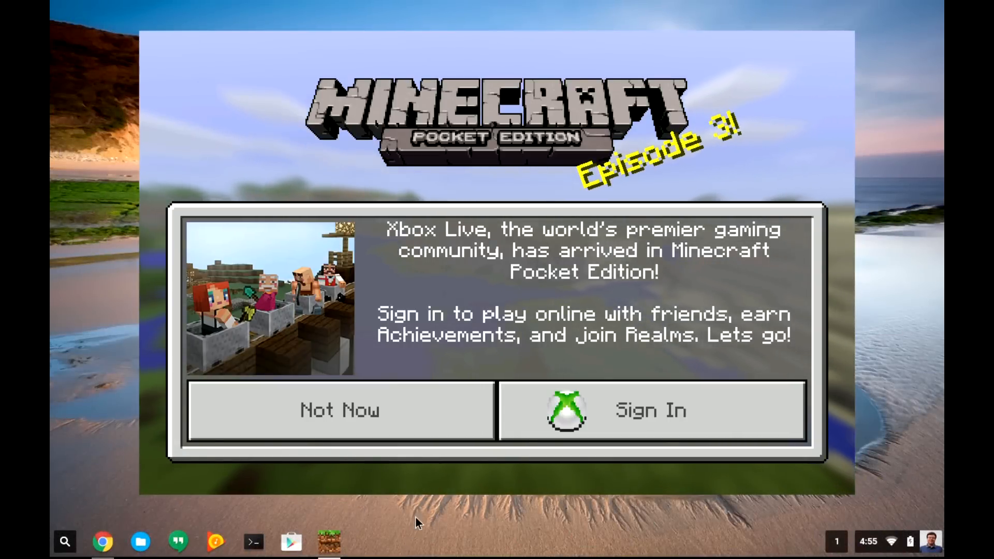
pyautogui.click(340, 410)
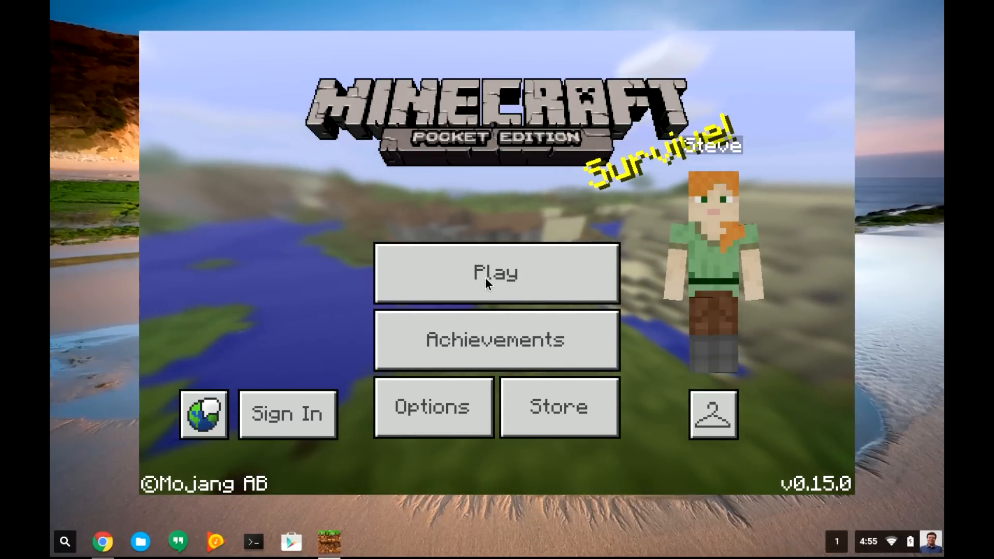
pyautogui.moveTo(533, 273)
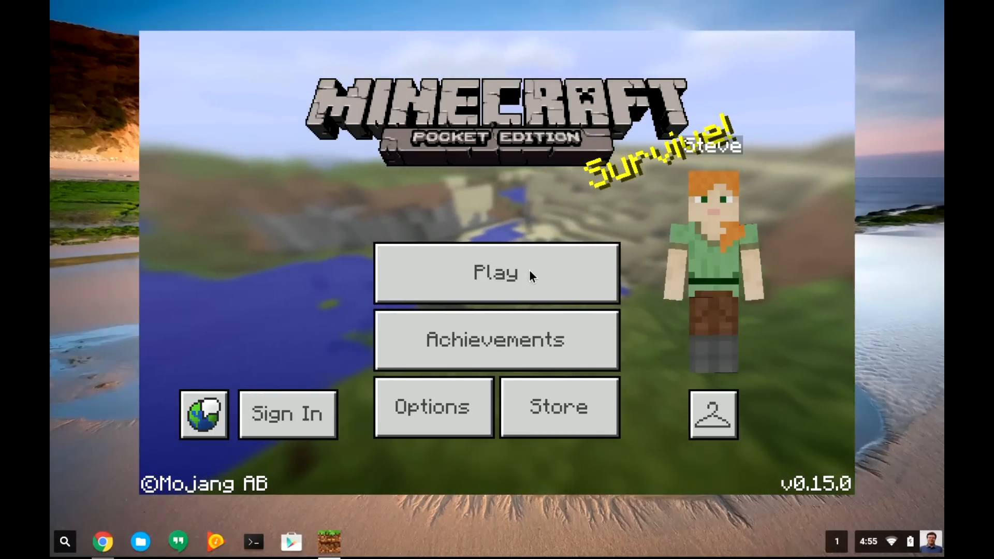
pyautogui.click(291, 543)
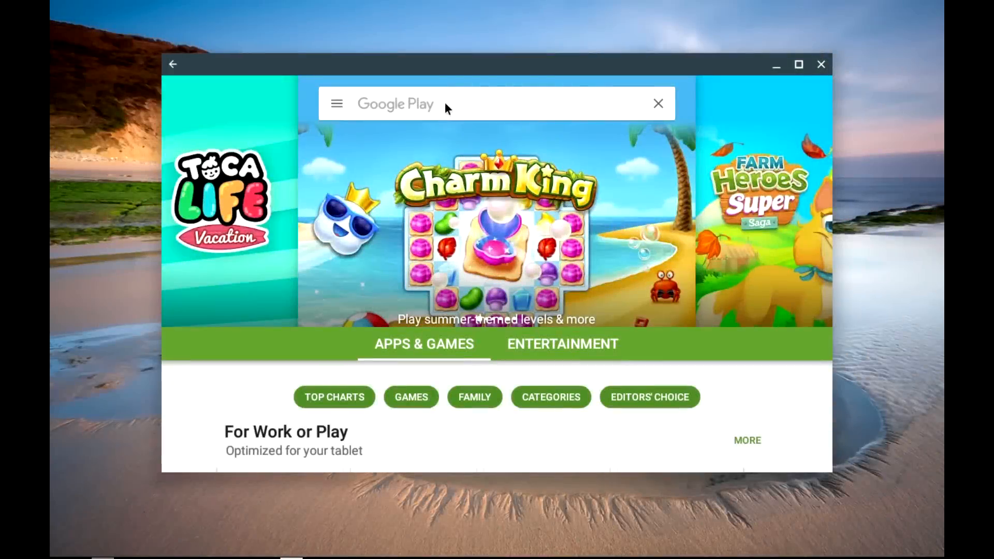
# - Search the Play Store for 'apple music' and check its listing's device compatibility
pyautogui.write('apple music')
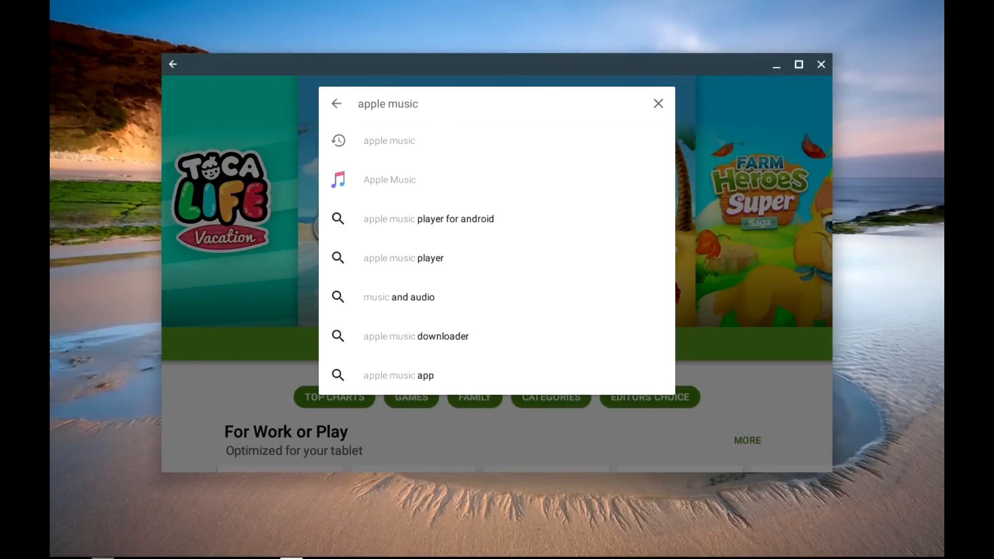
pyautogui.click(390, 181)
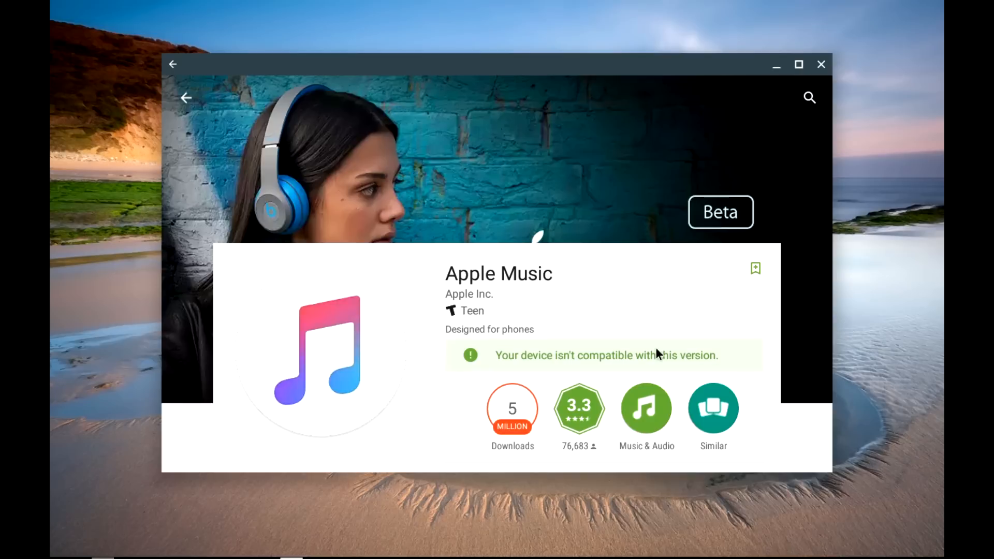
pyautogui.moveTo(769, 361)
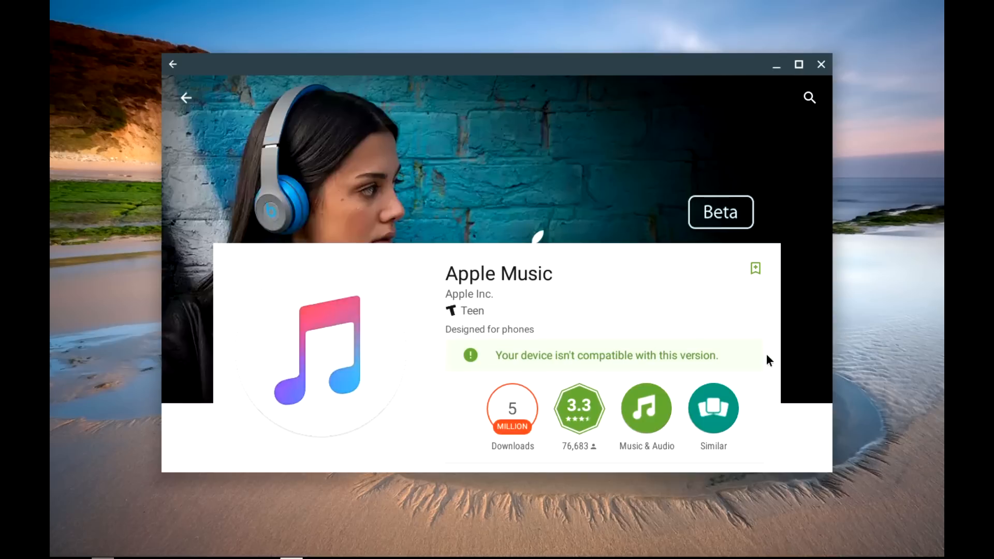
pyautogui.moveTo(218, 116)
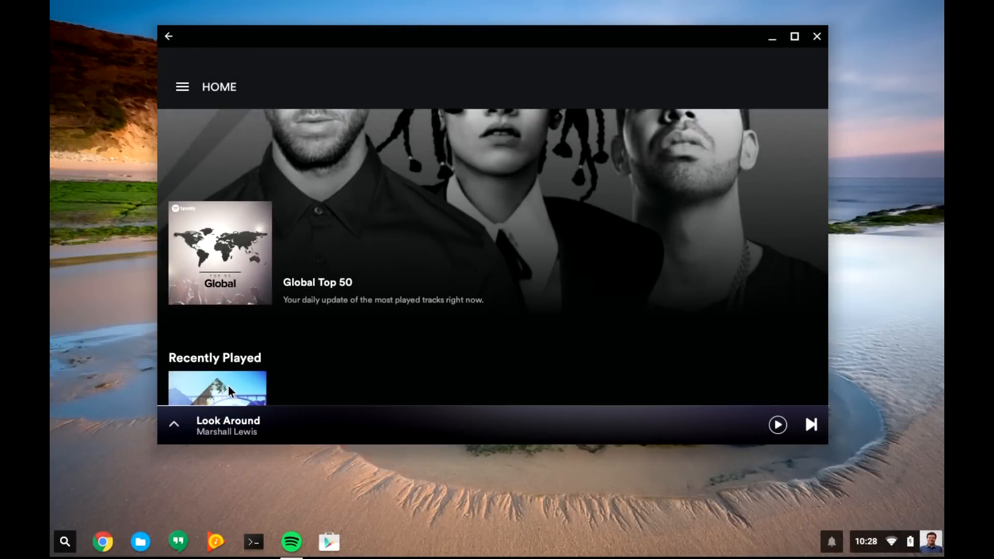
# - Expand the mini player and resume playing Look Around by Marshall Lewis
pyautogui.click(175, 425)
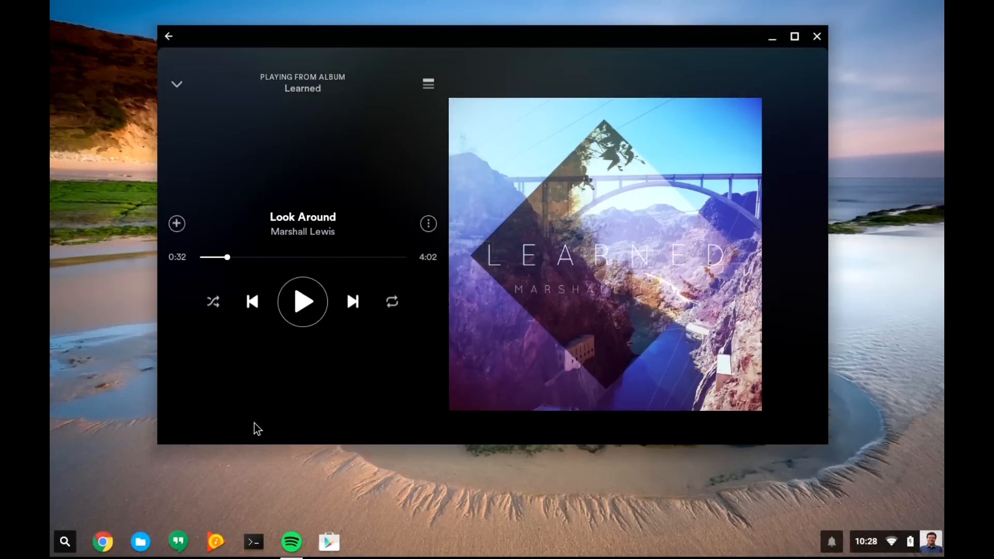
pyautogui.moveTo(283, 406)
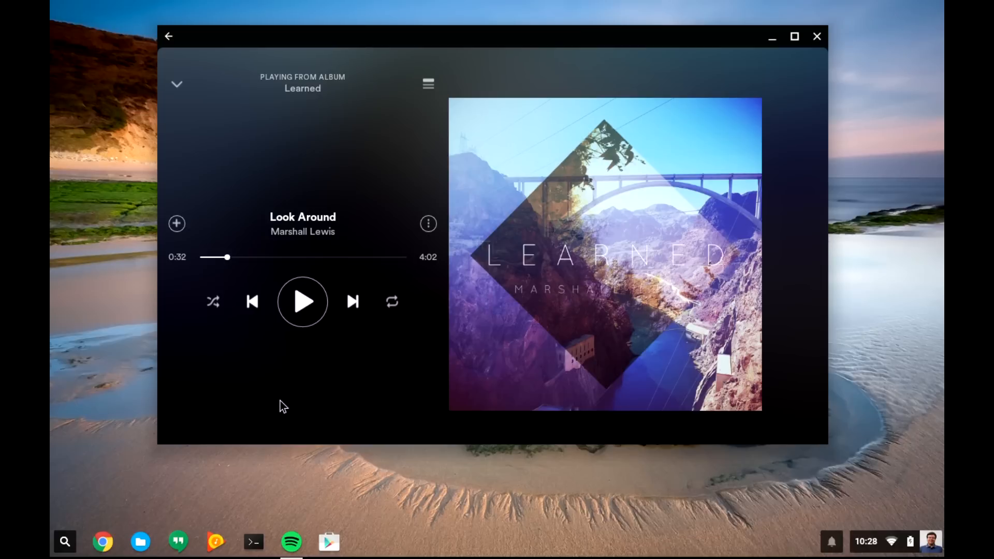
pyautogui.click(303, 302)
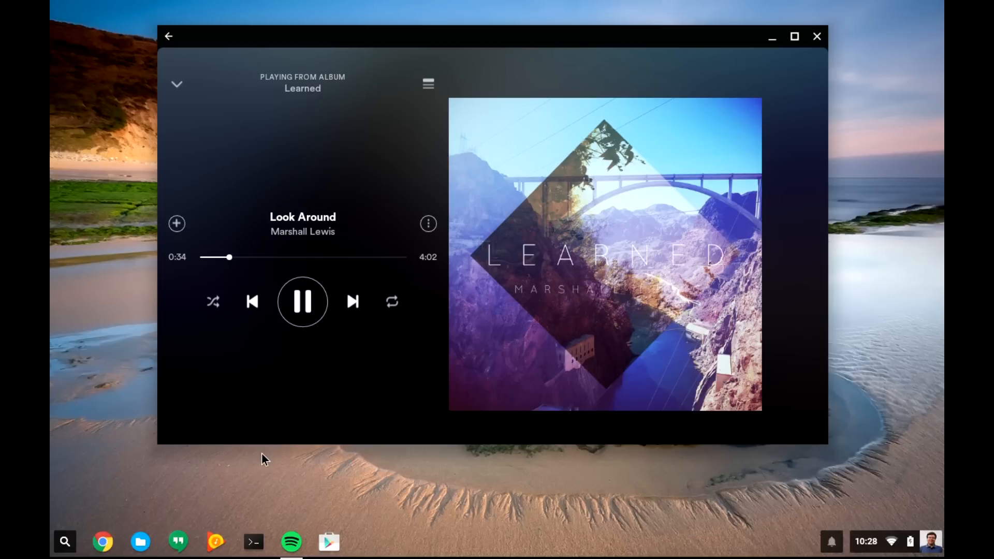
pyautogui.moveTo(87, 532)
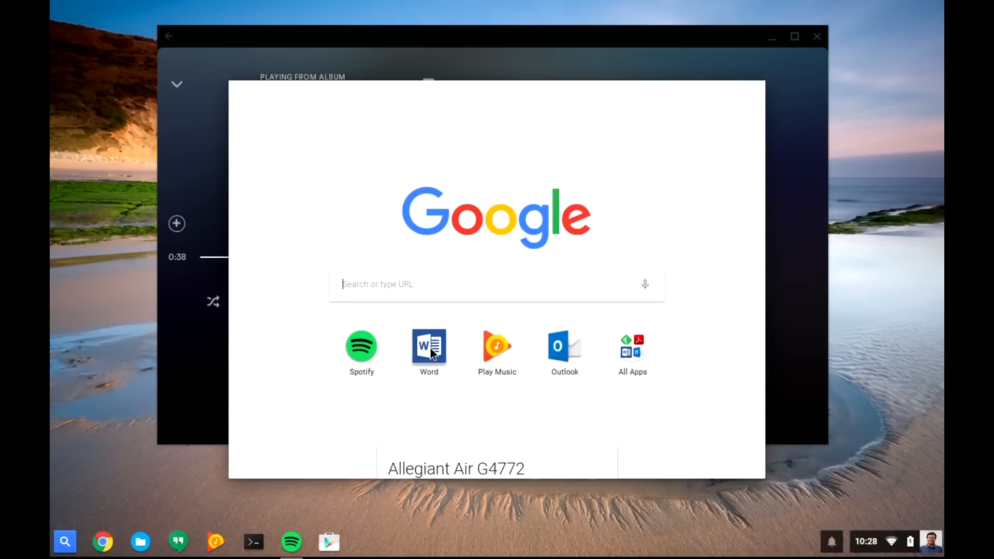
# - Launch Word and create a new document from the Title and Heading template
pyautogui.click(429, 346)
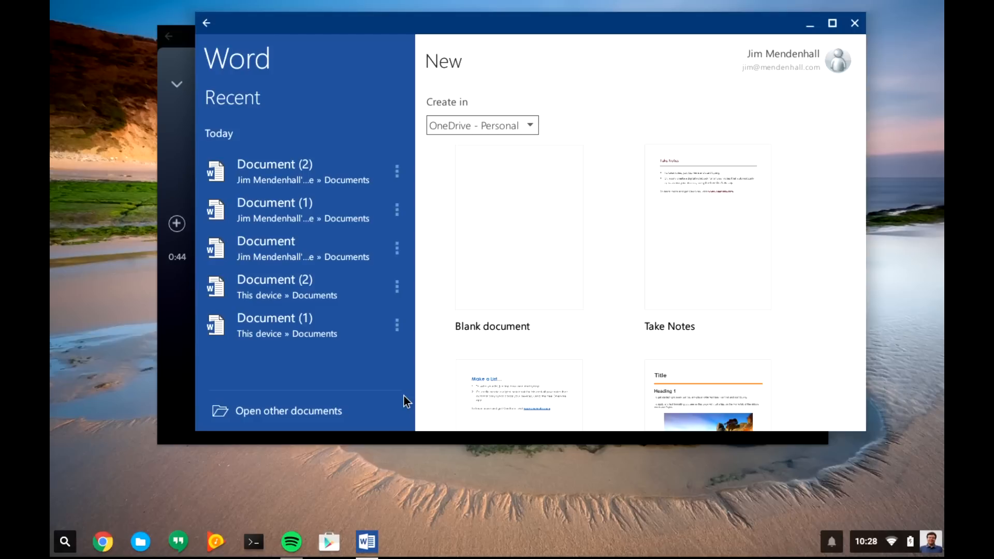
pyautogui.click(519, 226)
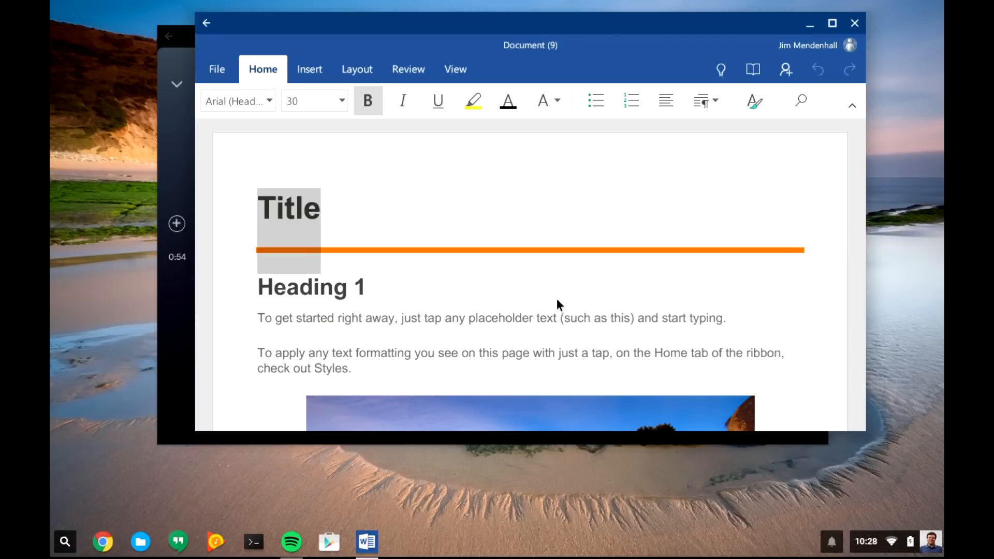
pyautogui.moveTo(449, 200)
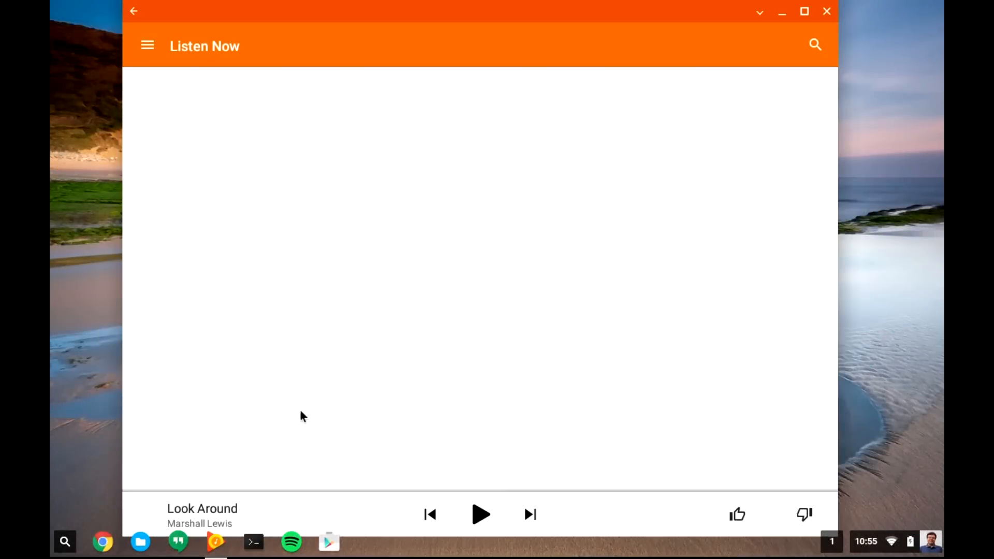
# - Resume playing Look Around and open the Learned album by Marshall Lewis
pyautogui.click(480, 514)
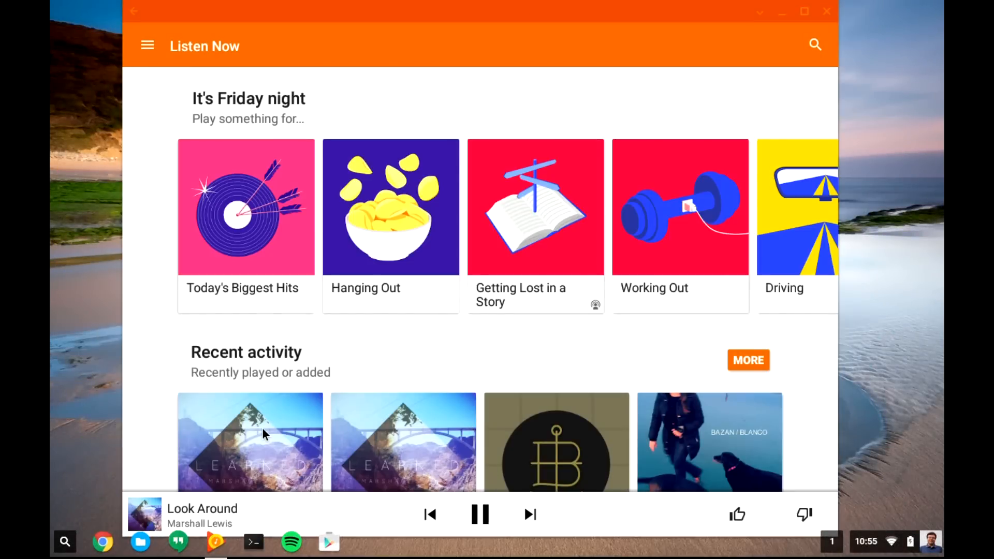
pyautogui.click(249, 441)
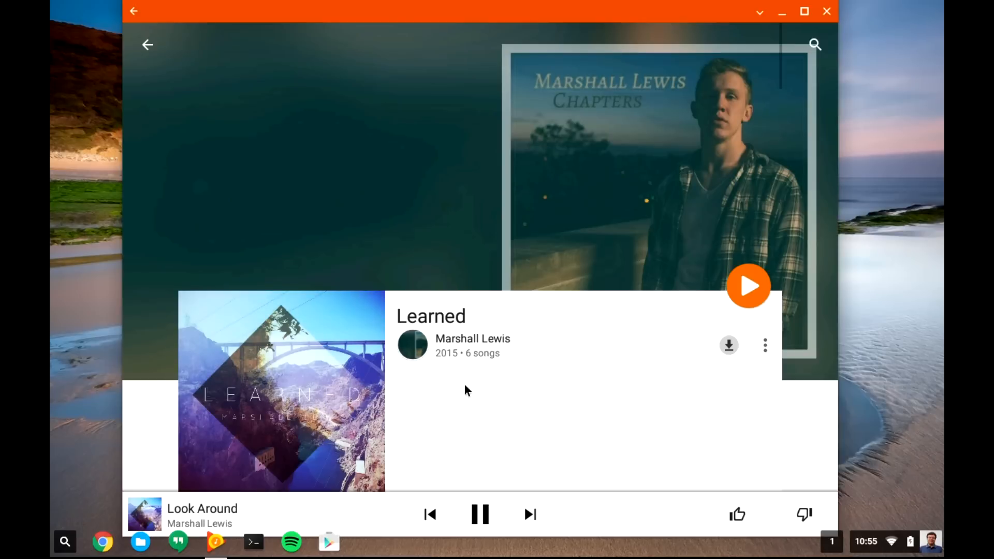
# - Launch Word again from the app launcher, then close that document
pyautogui.click(729, 346)
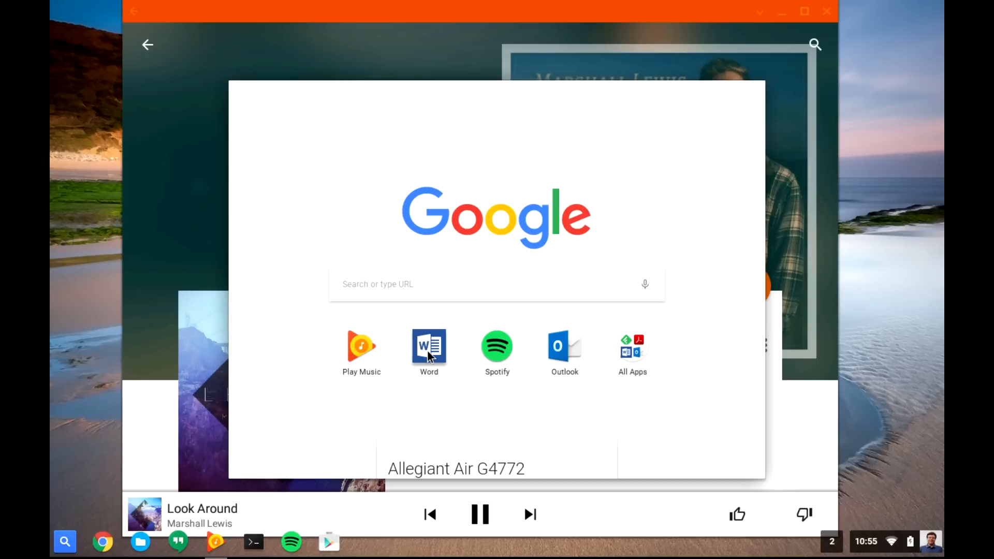
pyautogui.click(428, 346)
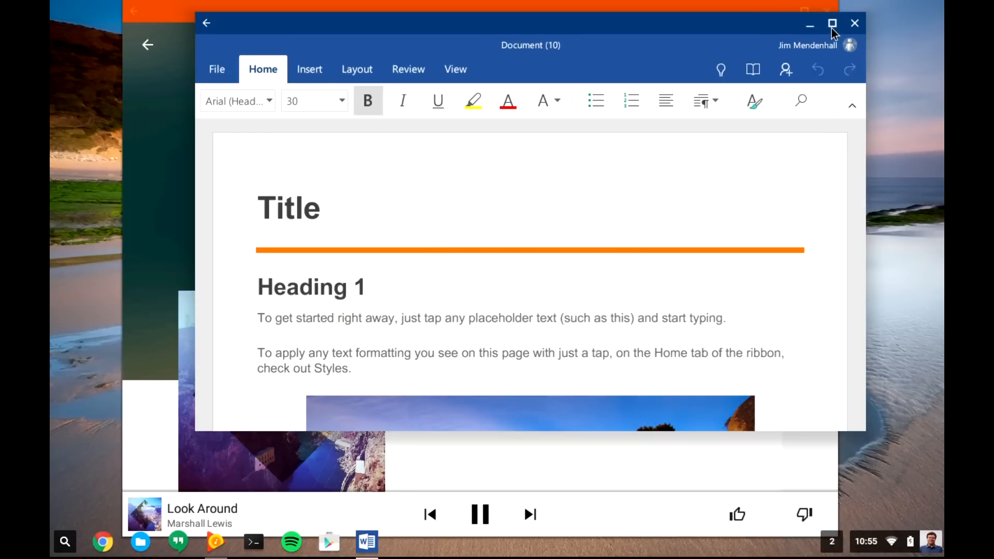
pyautogui.moveTo(855, 25)
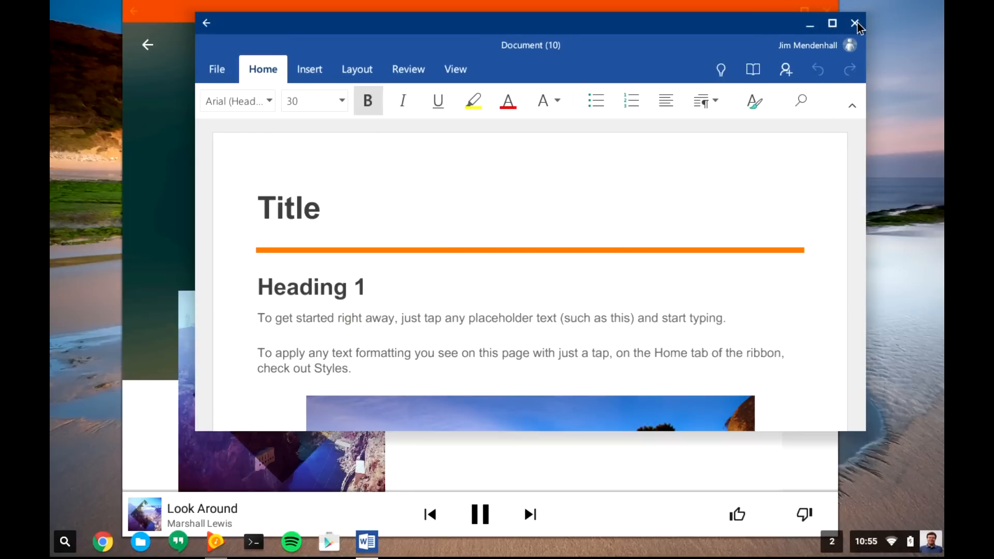
pyautogui.click(853, 23)
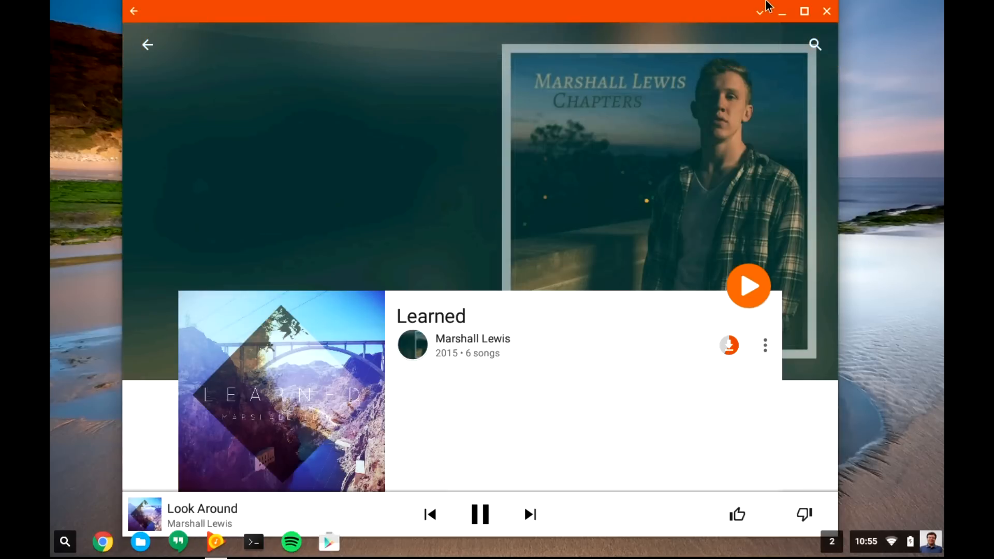
# - Switch the Play Music window to Portrait orientation, then close the app
pyautogui.click(759, 11)
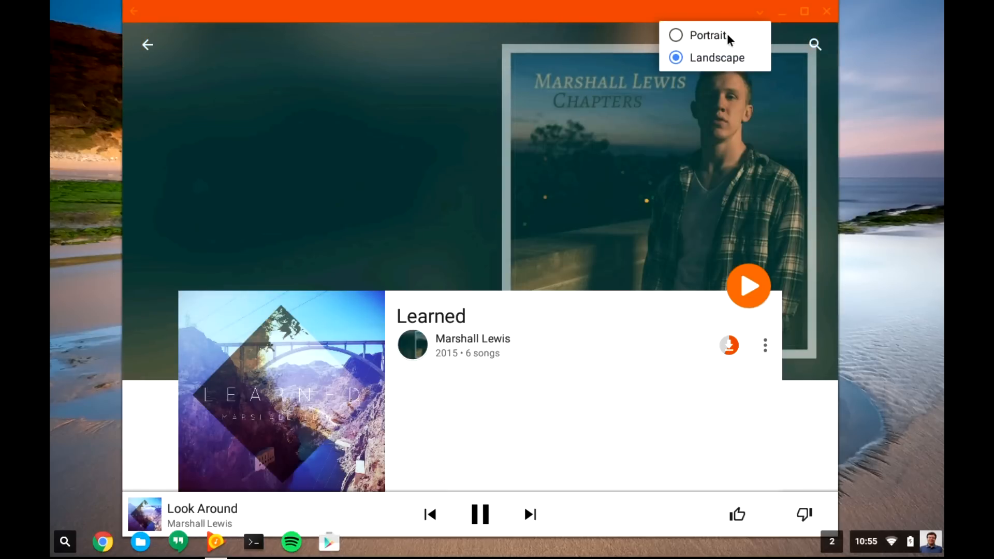
pyautogui.click(675, 36)
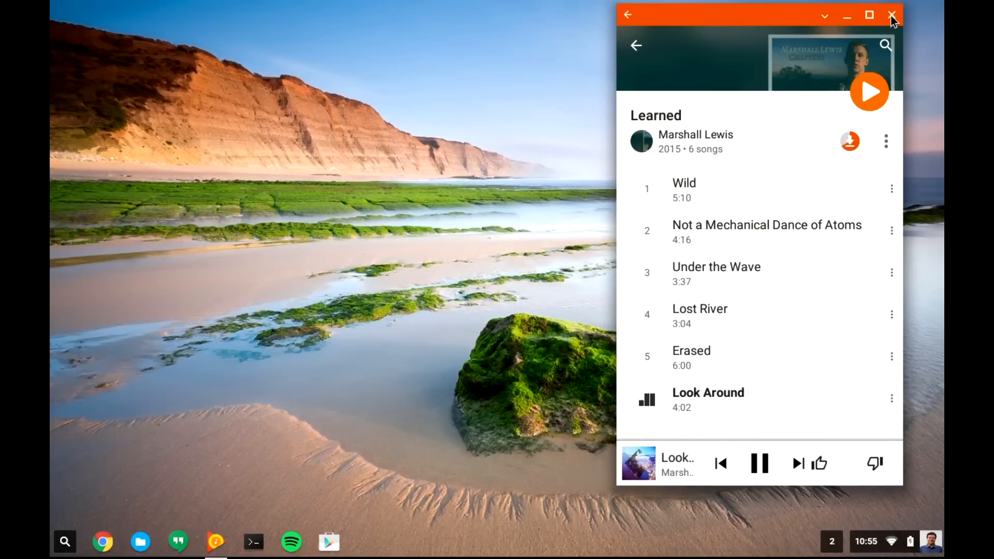
pyautogui.click(890, 15)
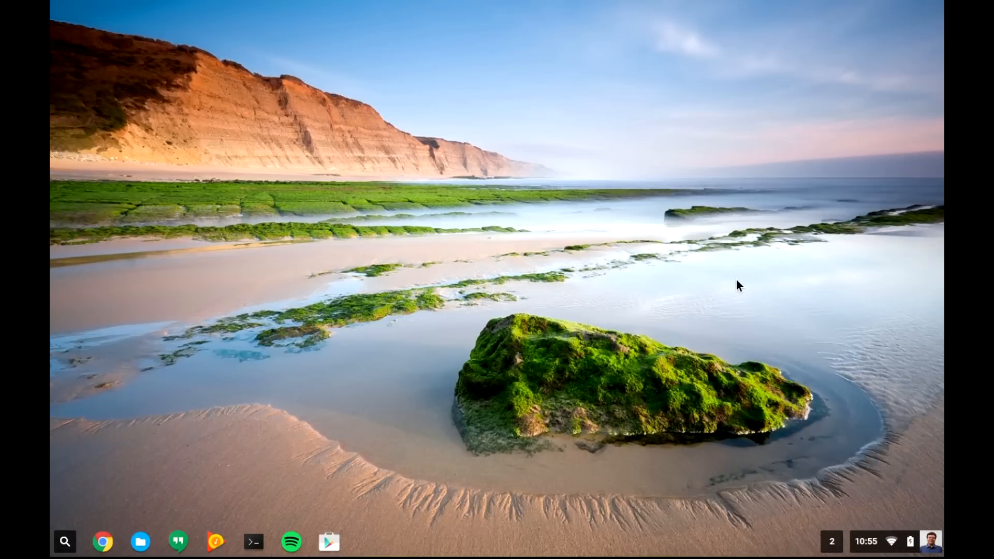
pyautogui.moveTo(735, 290)
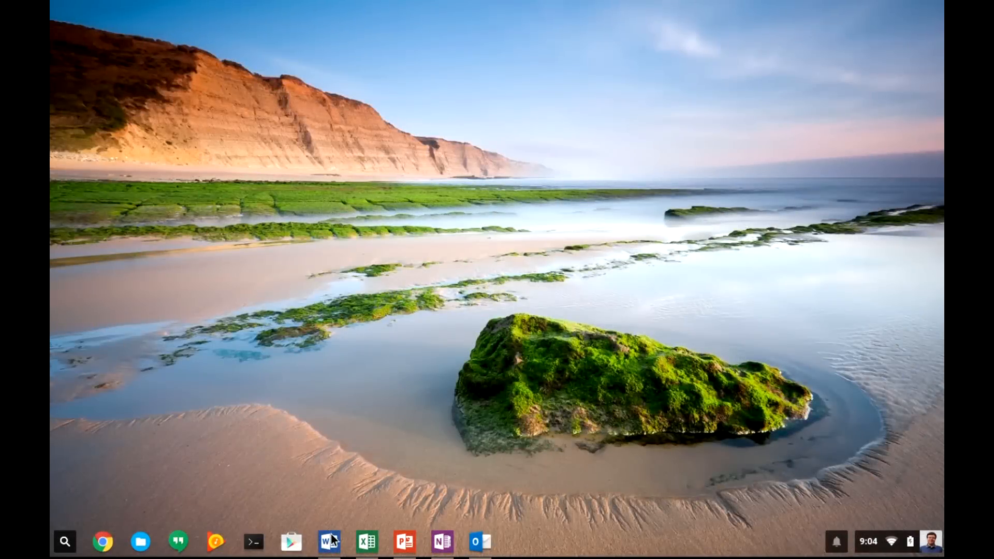
# - Launch Excel with a blank workbook and enter 23 in the first row
pyautogui.click(327, 543)
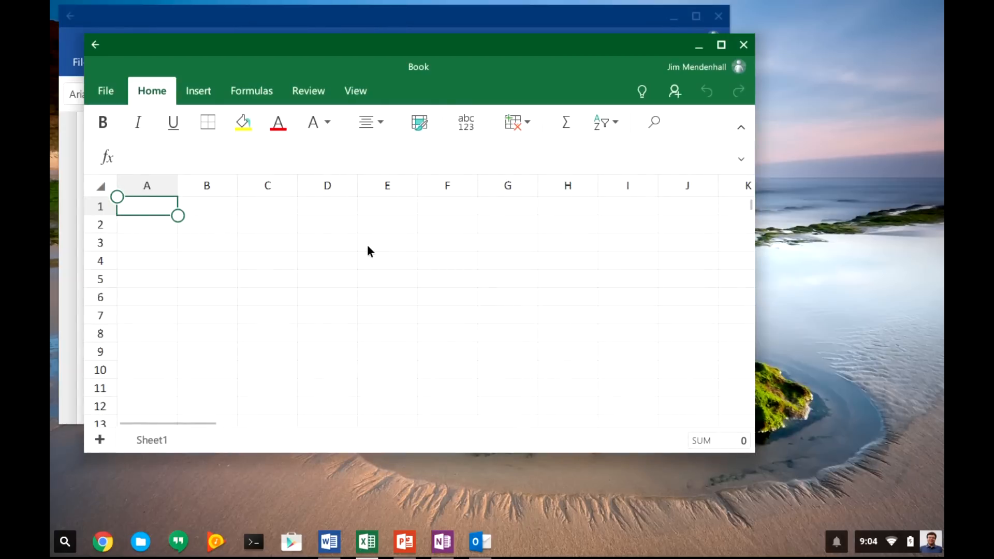
pyautogui.write('23')
pyautogui.click(267, 206)
pyautogui.write('837')
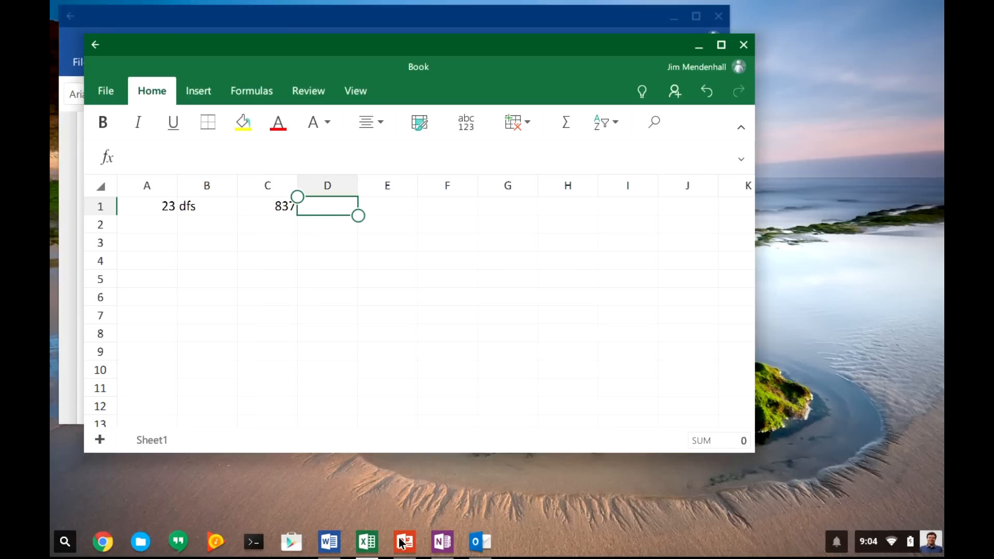
# - Launch PowerPoint with a blank presentation and OneNote alongside it
pyautogui.click(404, 542)
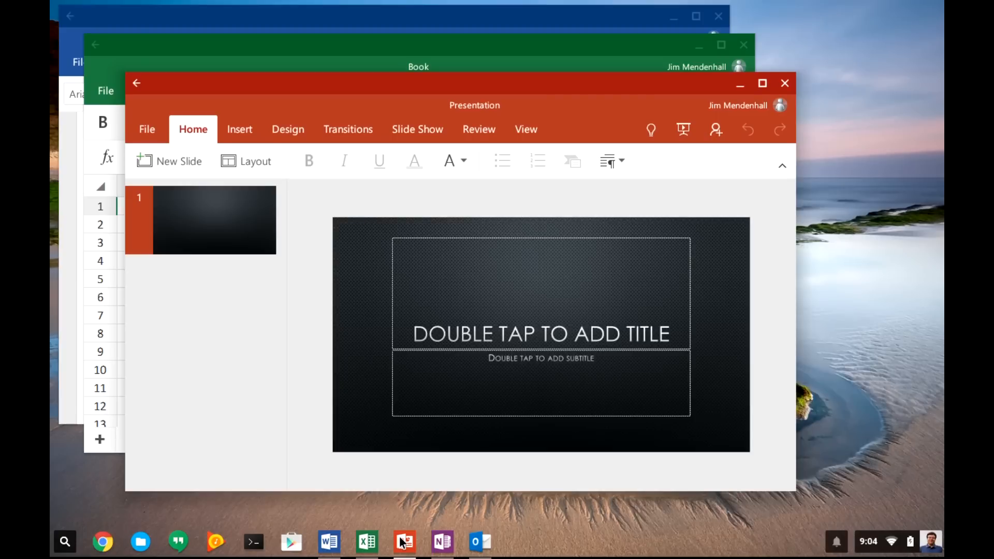
pyautogui.moveTo(441, 544)
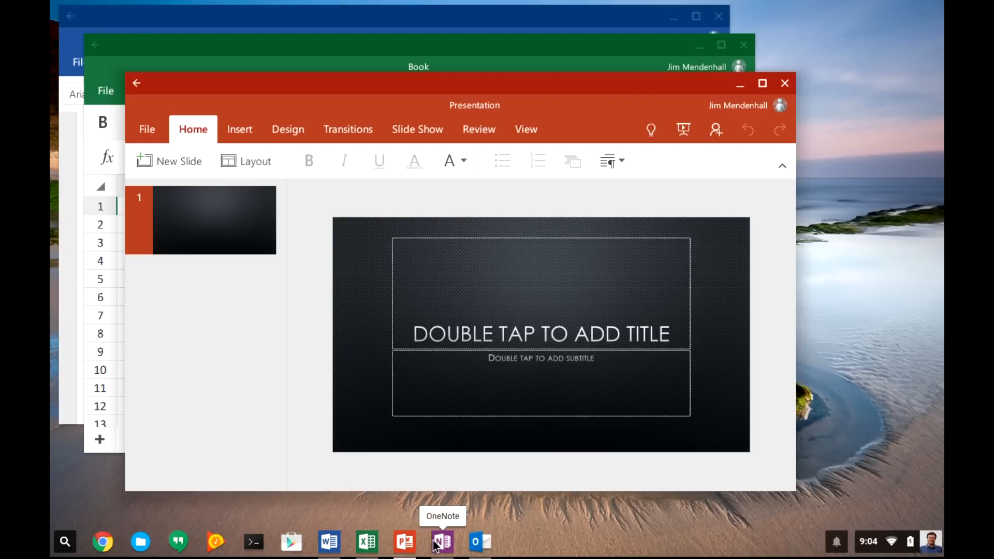
pyautogui.click(442, 543)
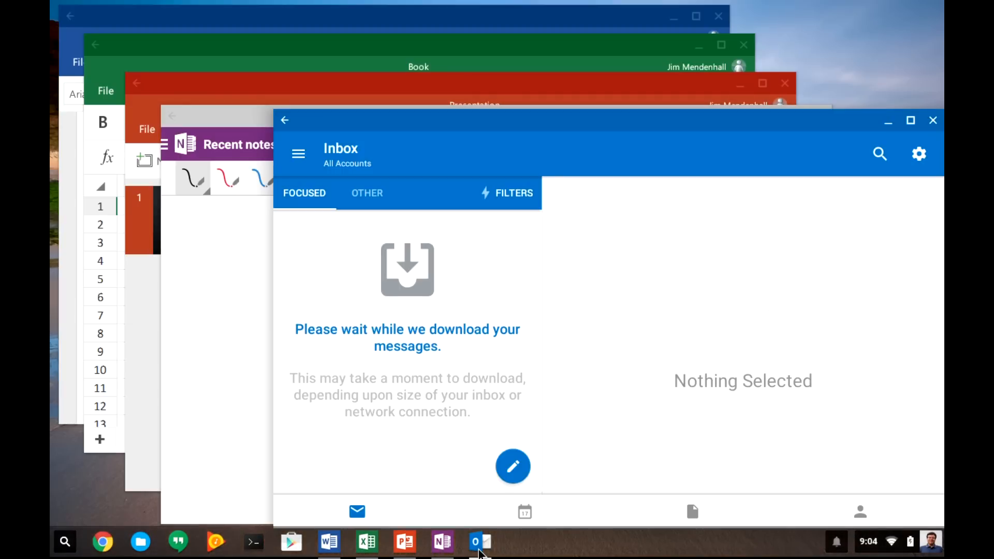
pyautogui.moveTo(480, 543)
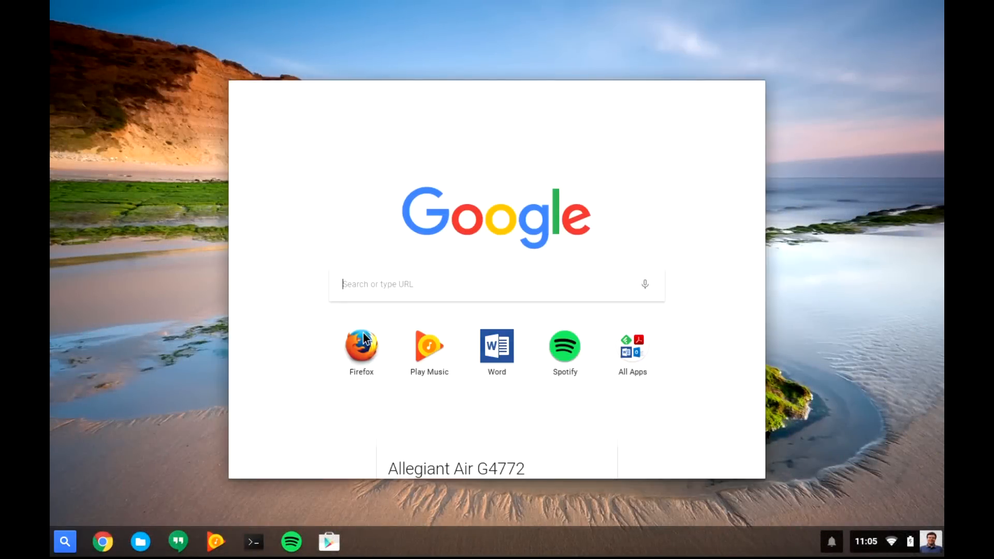
# - Launch Firefox and open the Chrome OS Wikipedia article from Top Sites
pyautogui.click(360, 346)
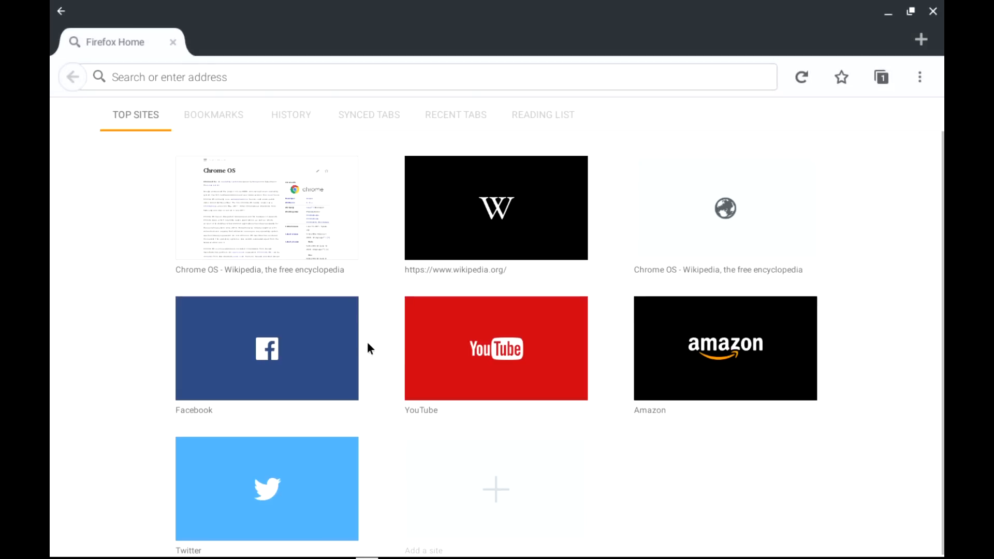
pyautogui.moveTo(319, 230)
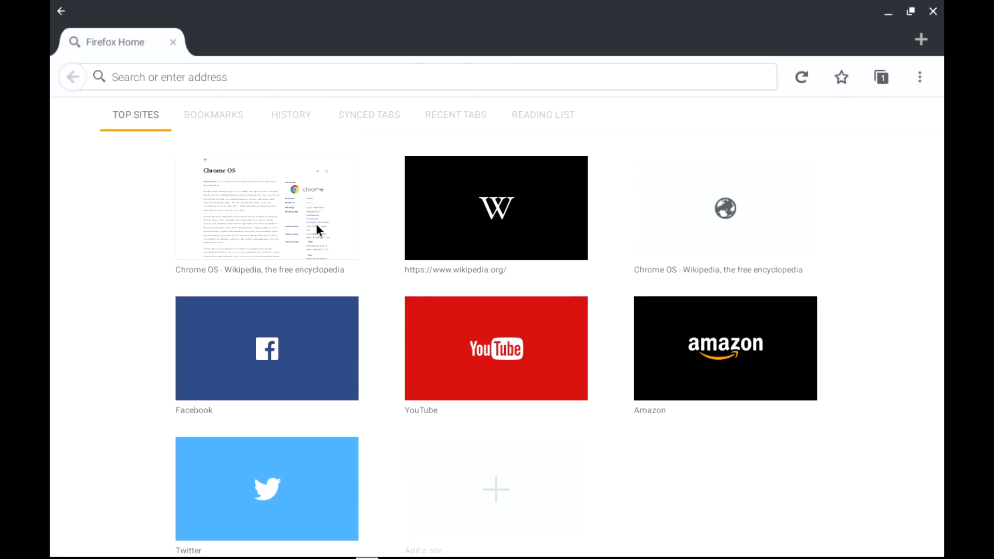
pyautogui.click(266, 207)
pyautogui.write('starryhope')
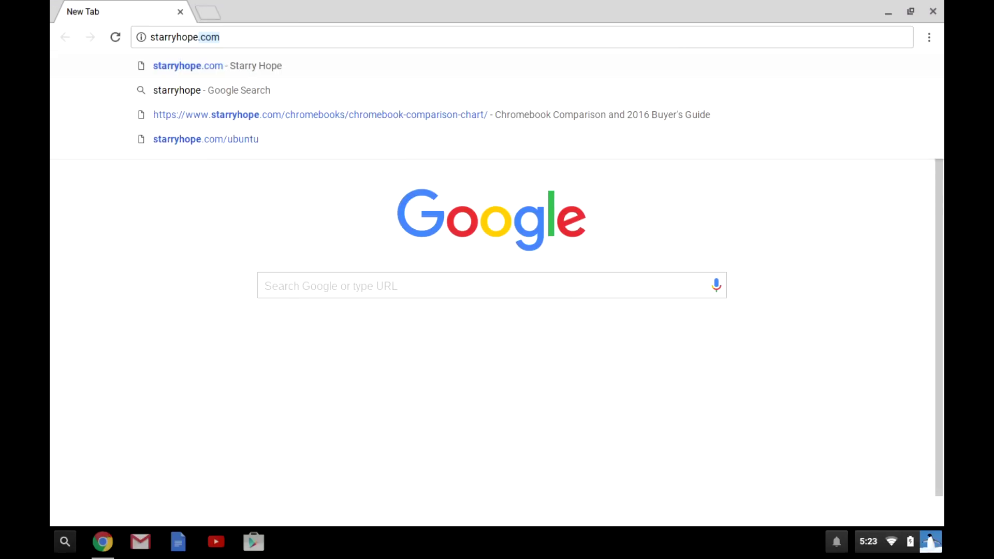
# - Go to starryhope.com's Chromebook Comparison Tool and filter to Android Apps models
pyautogui.click(188, 66)
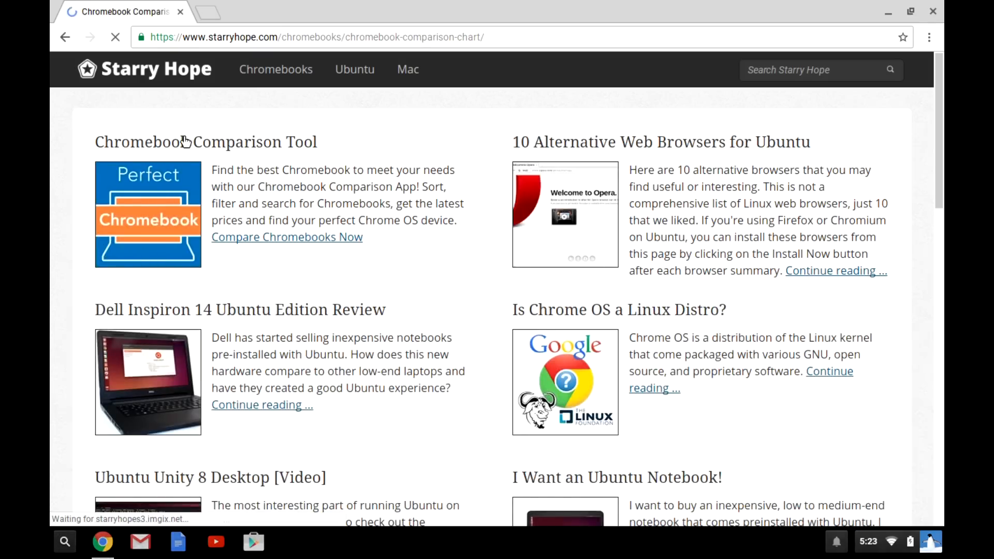
pyautogui.click(287, 237)
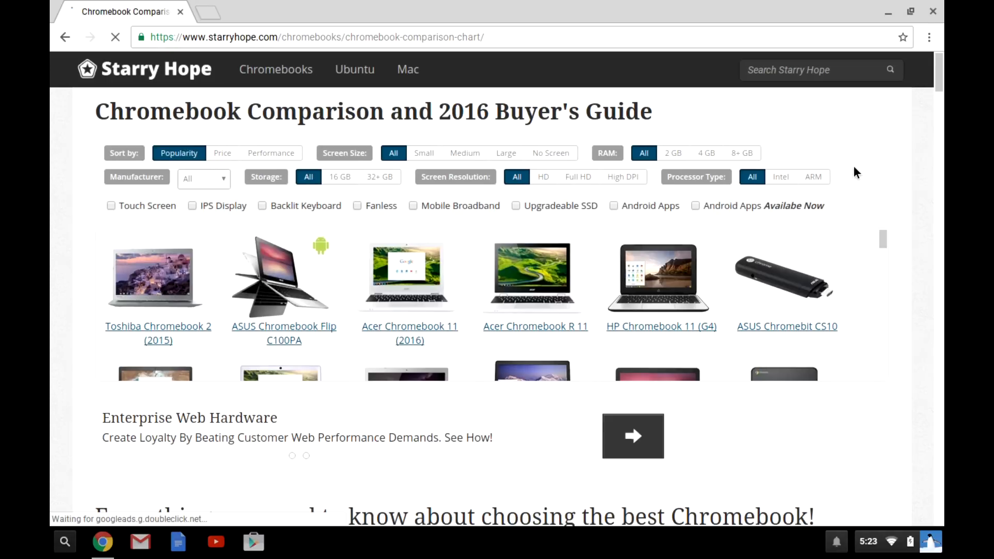
pyautogui.click(613, 205)
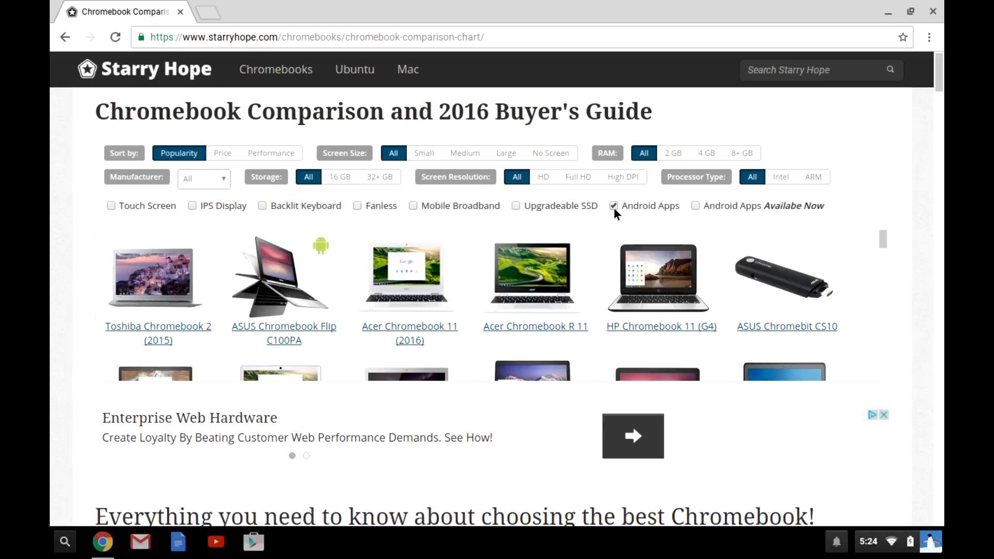
pyautogui.moveTo(648, 216)
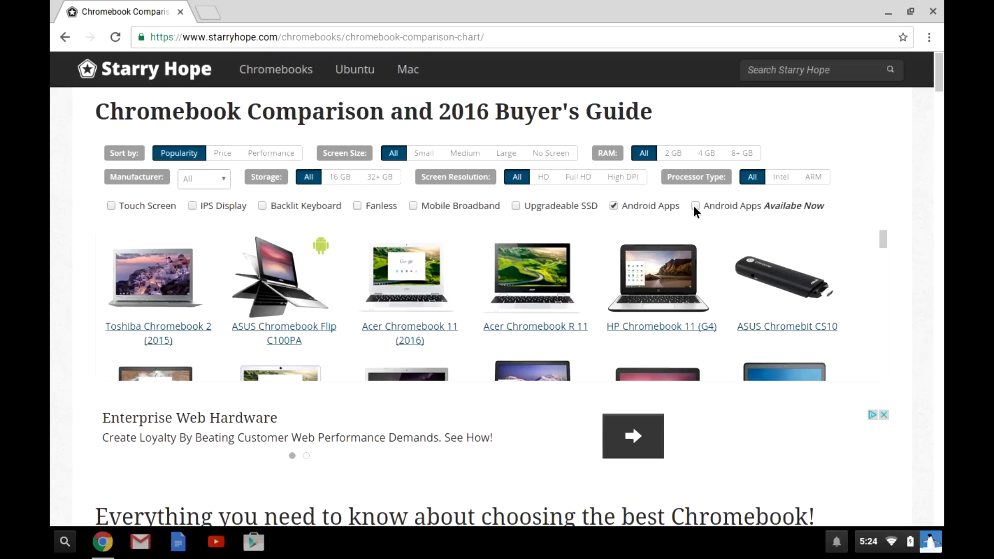
# - Narrow to Chromebooks with Android apps available now and browse the ASUS Flip C100PA specs
pyautogui.click(695, 205)
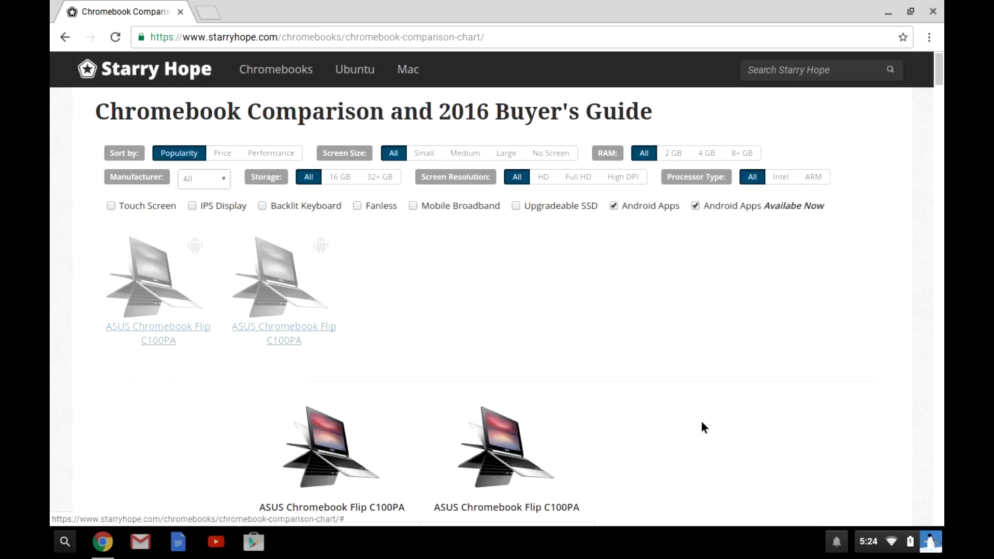
pyautogui.scroll(-3)
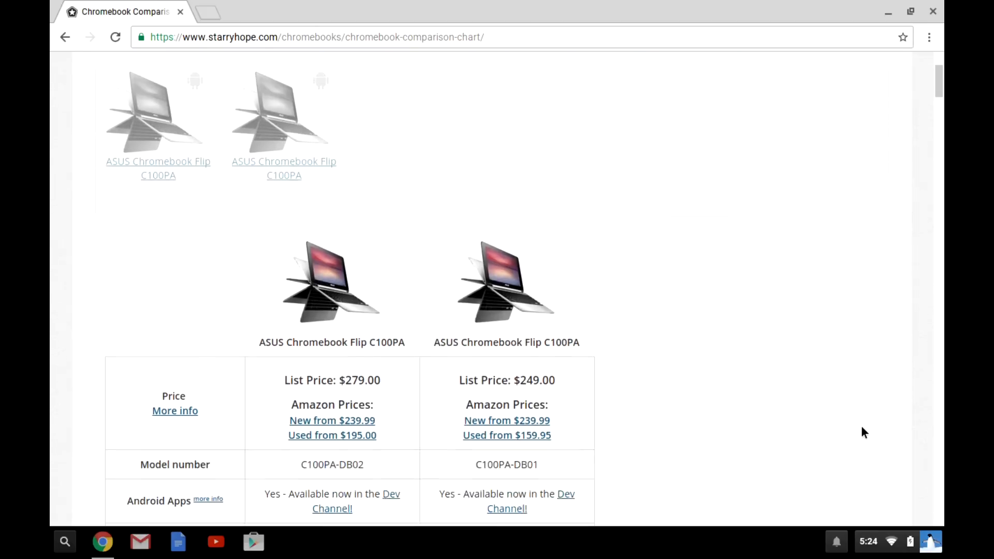
pyautogui.scroll(-3)
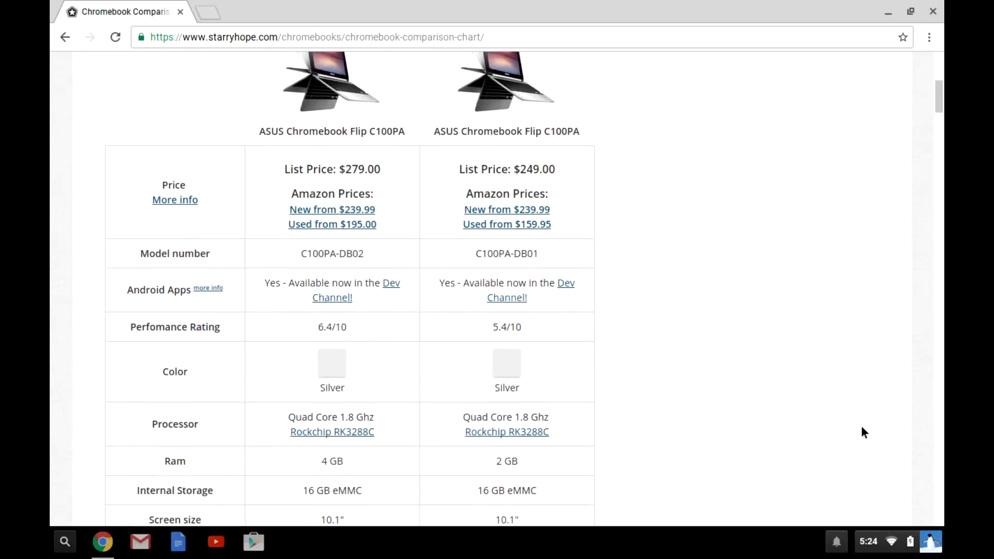
pyautogui.scroll(-3)
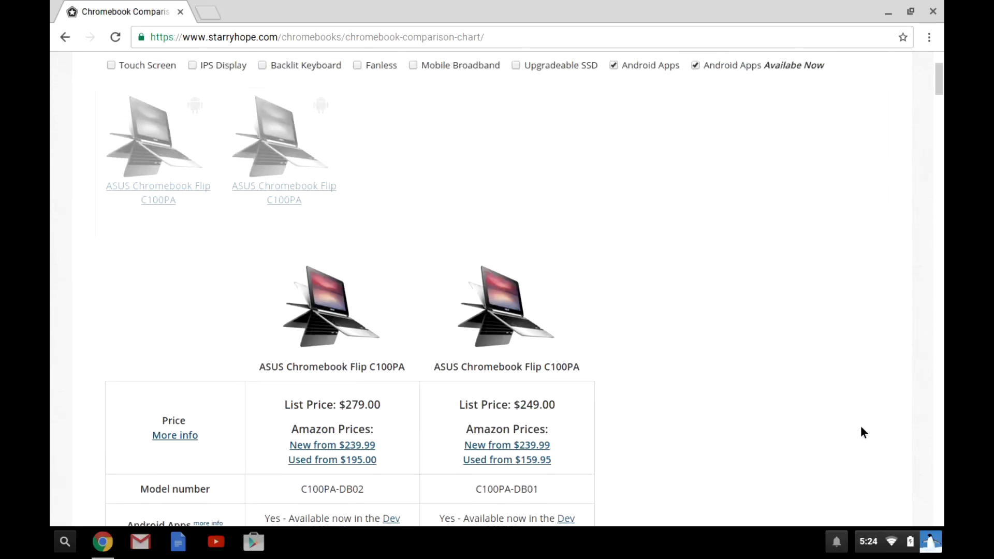
pyautogui.scroll(3)
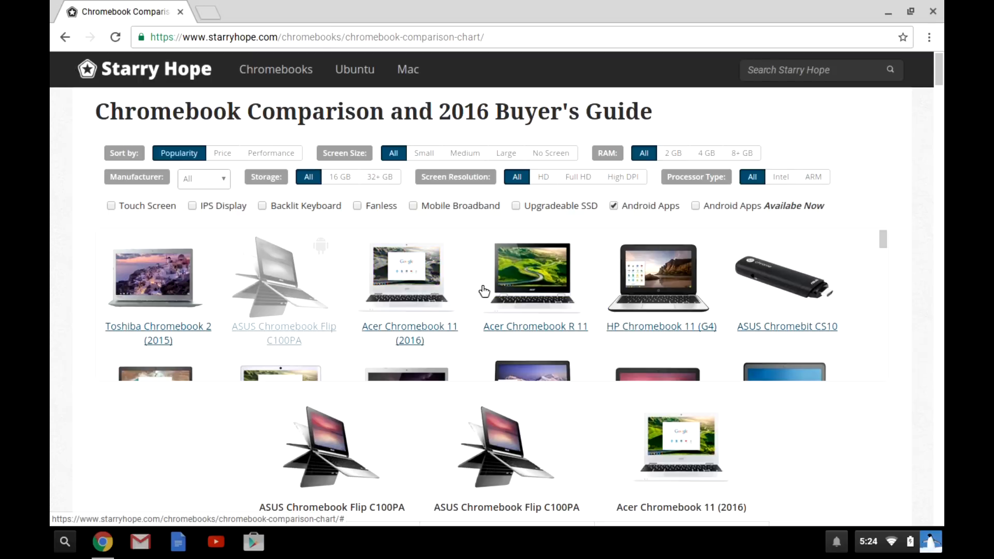
# - Scroll through the comparison table to review the Acer Chromebook 11 and R 11 specs
pyautogui.scroll(-3)
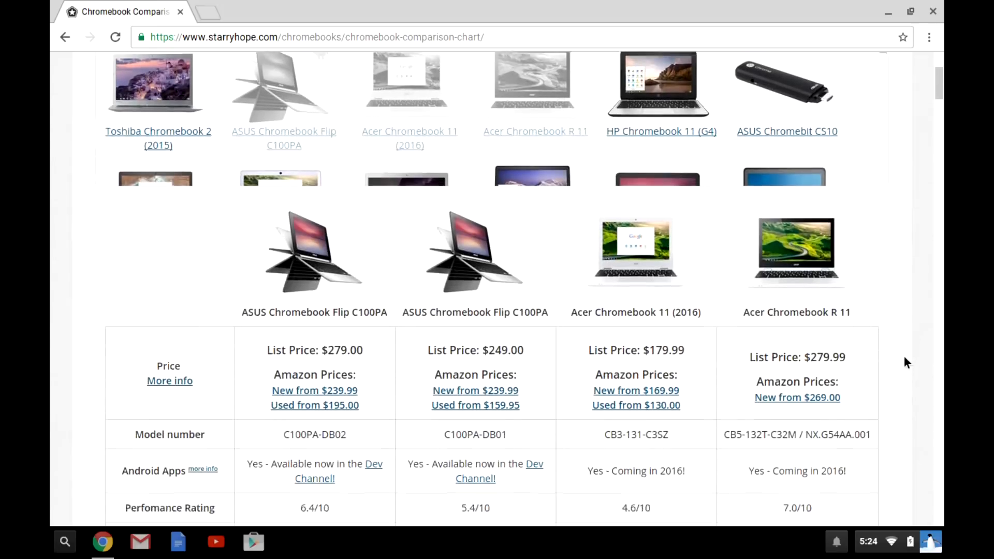
pyautogui.scroll(-3)
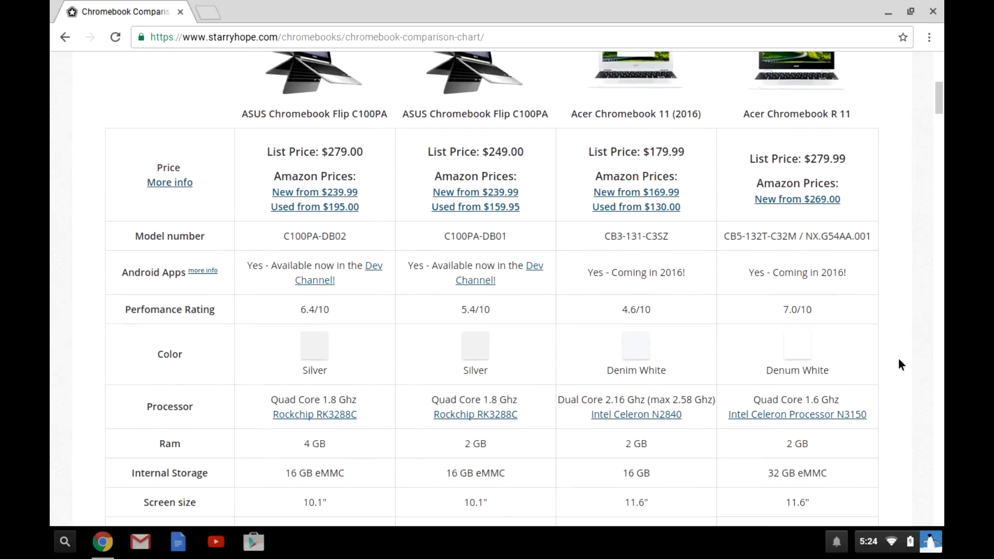
pyautogui.scroll(-3)
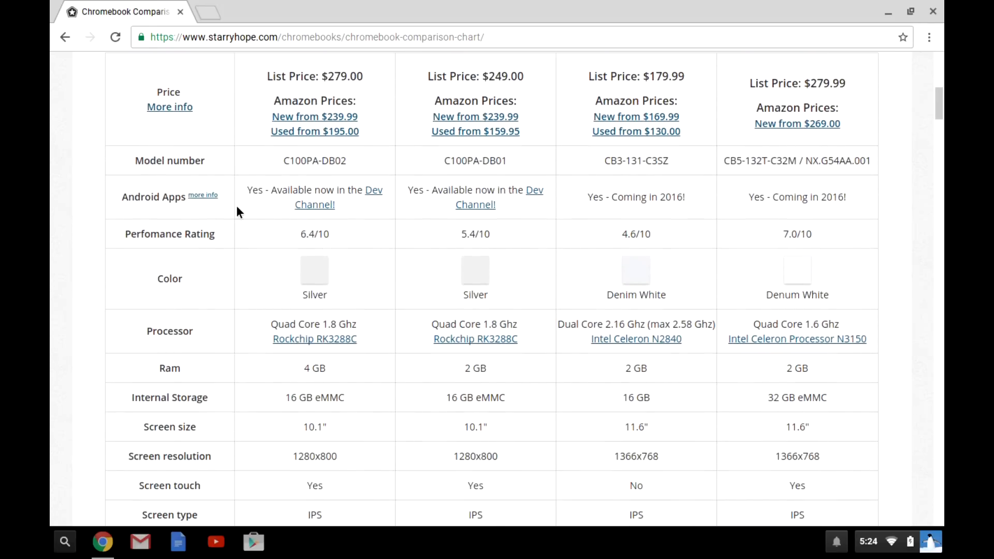
pyautogui.scroll(3)
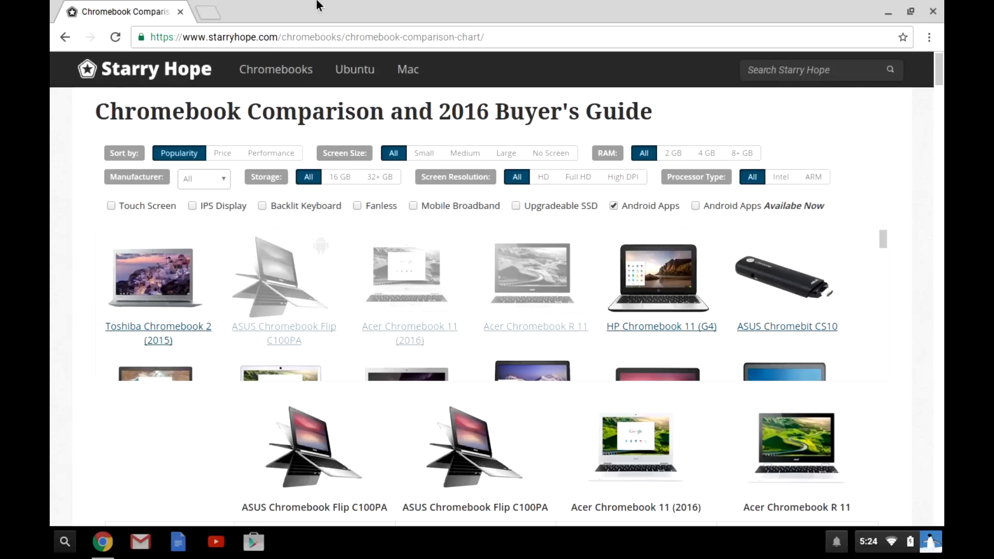
pyautogui.moveTo(929, 7)
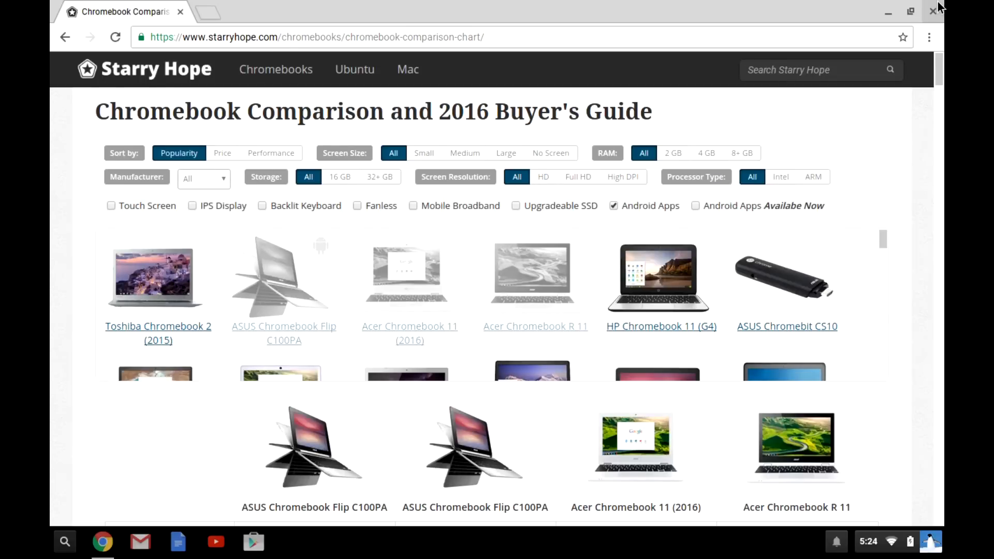